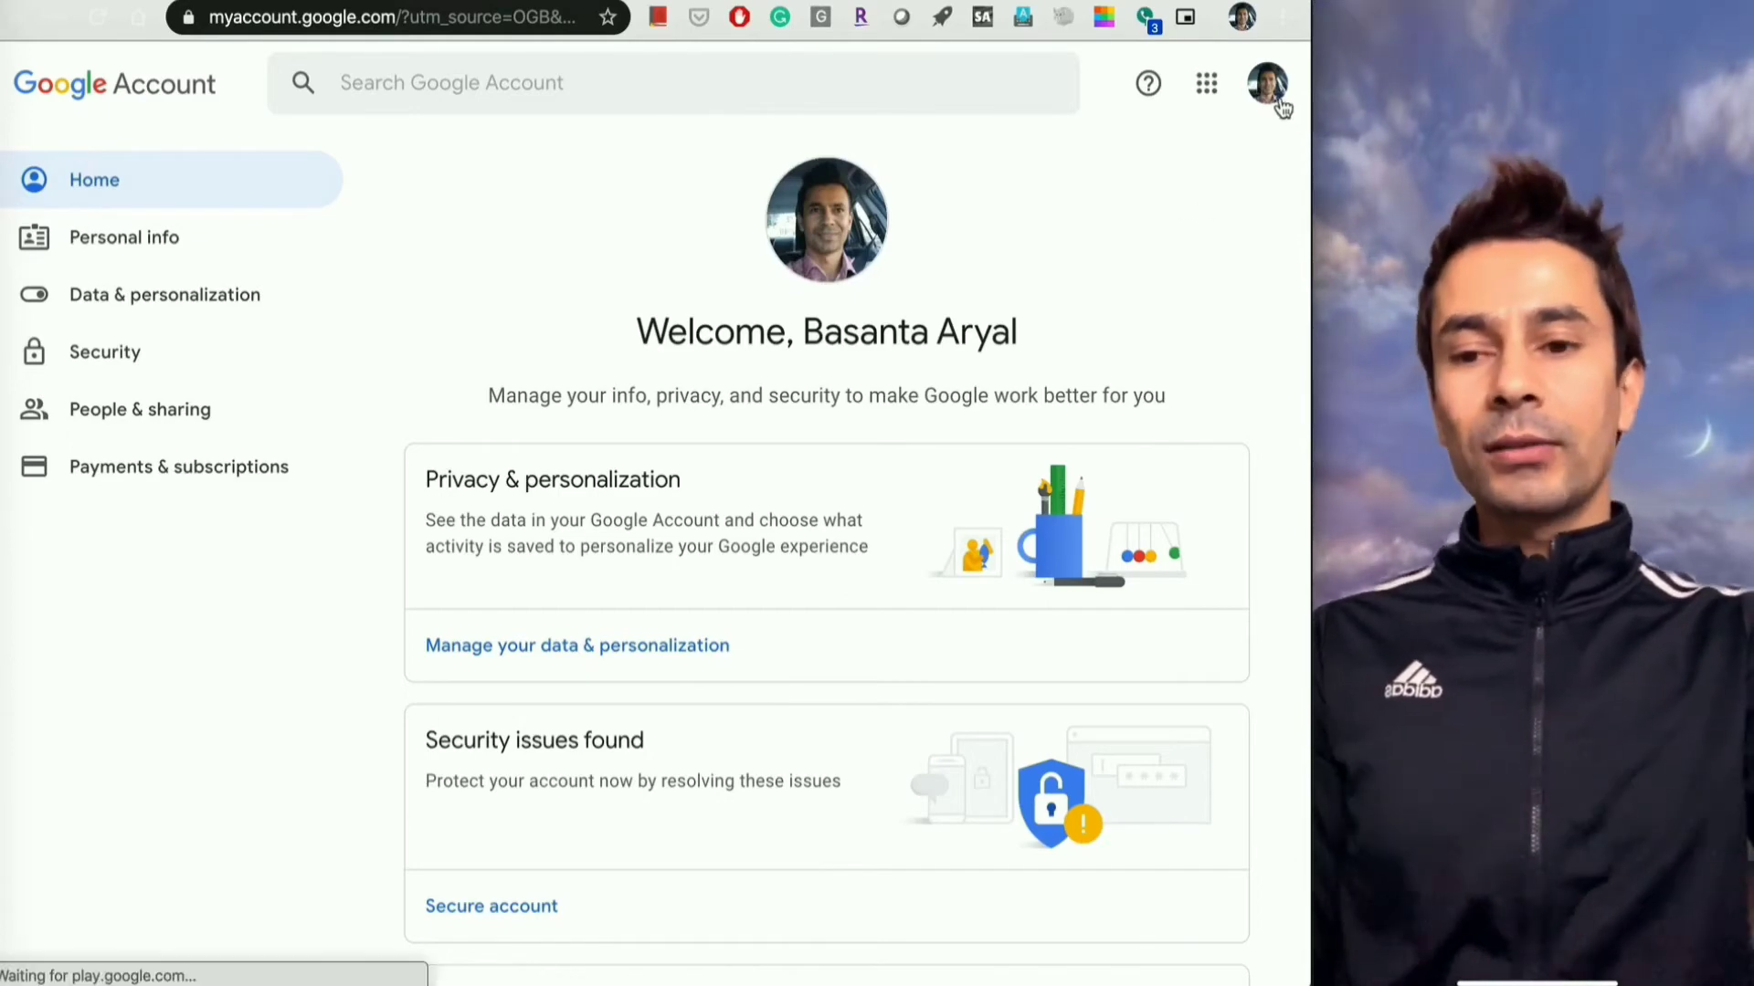
Check the account profile menu and return to the Google Account home
{"action": "left_click", "coordinate": [1264, 82]}
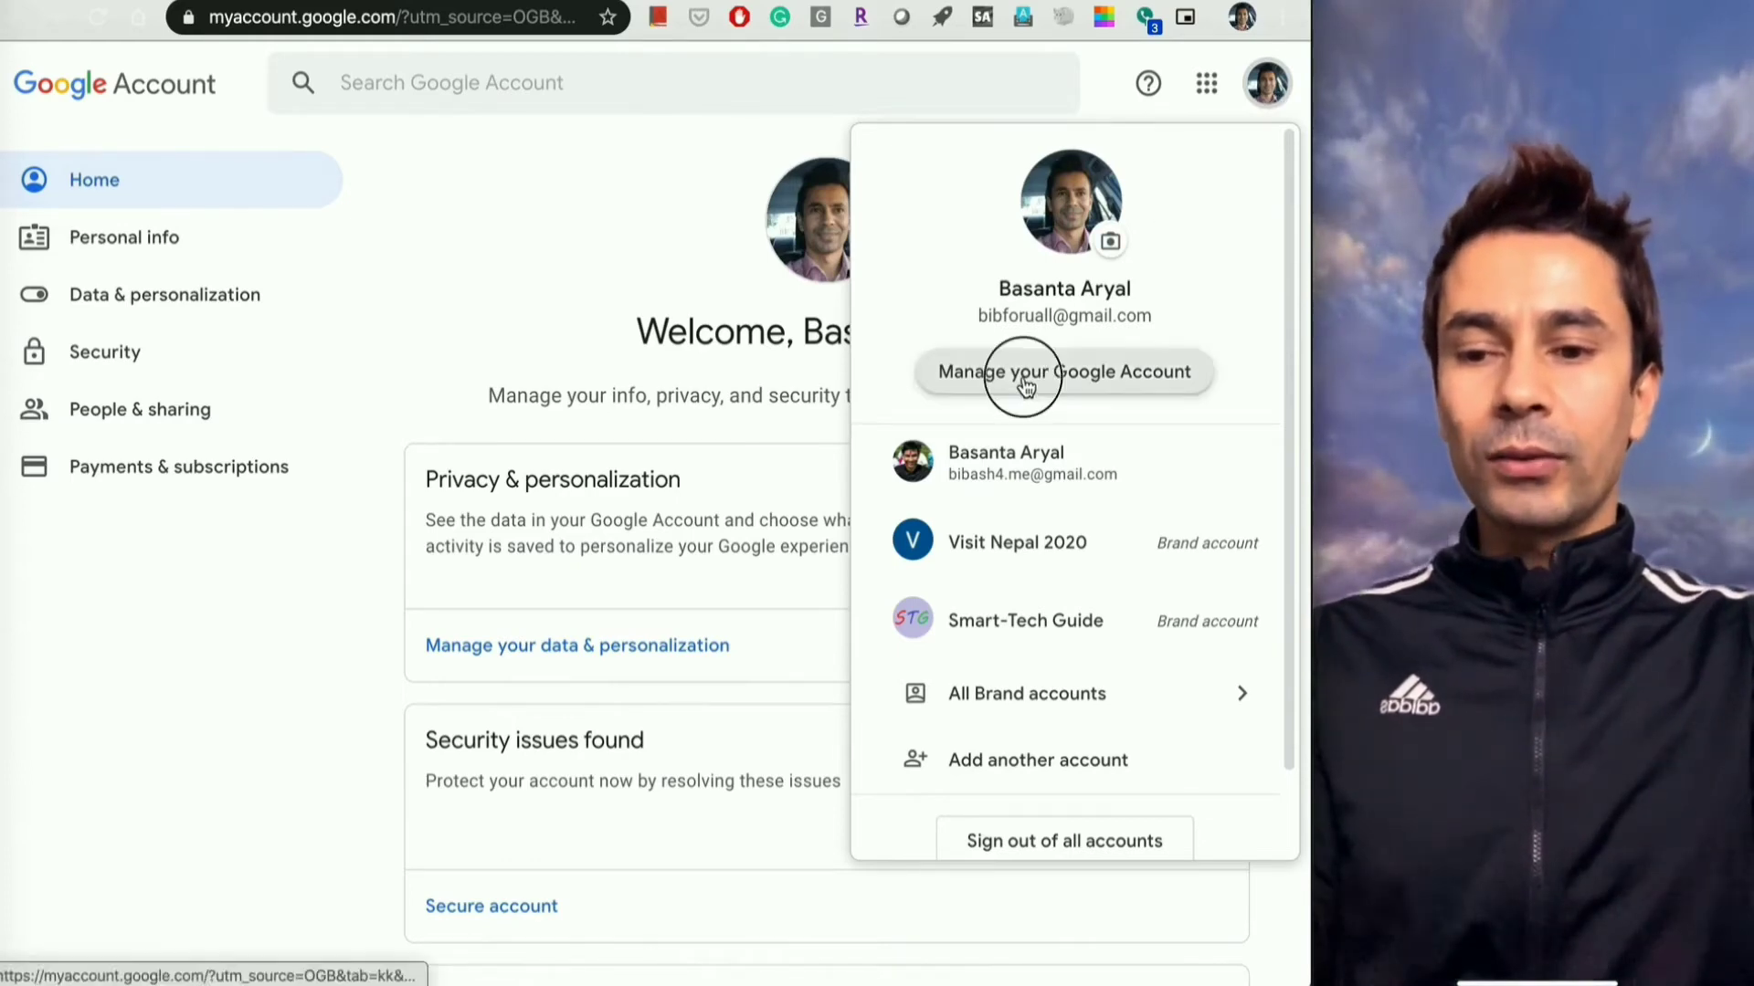
{"action": "left_click", "coordinate": [1061, 371]}
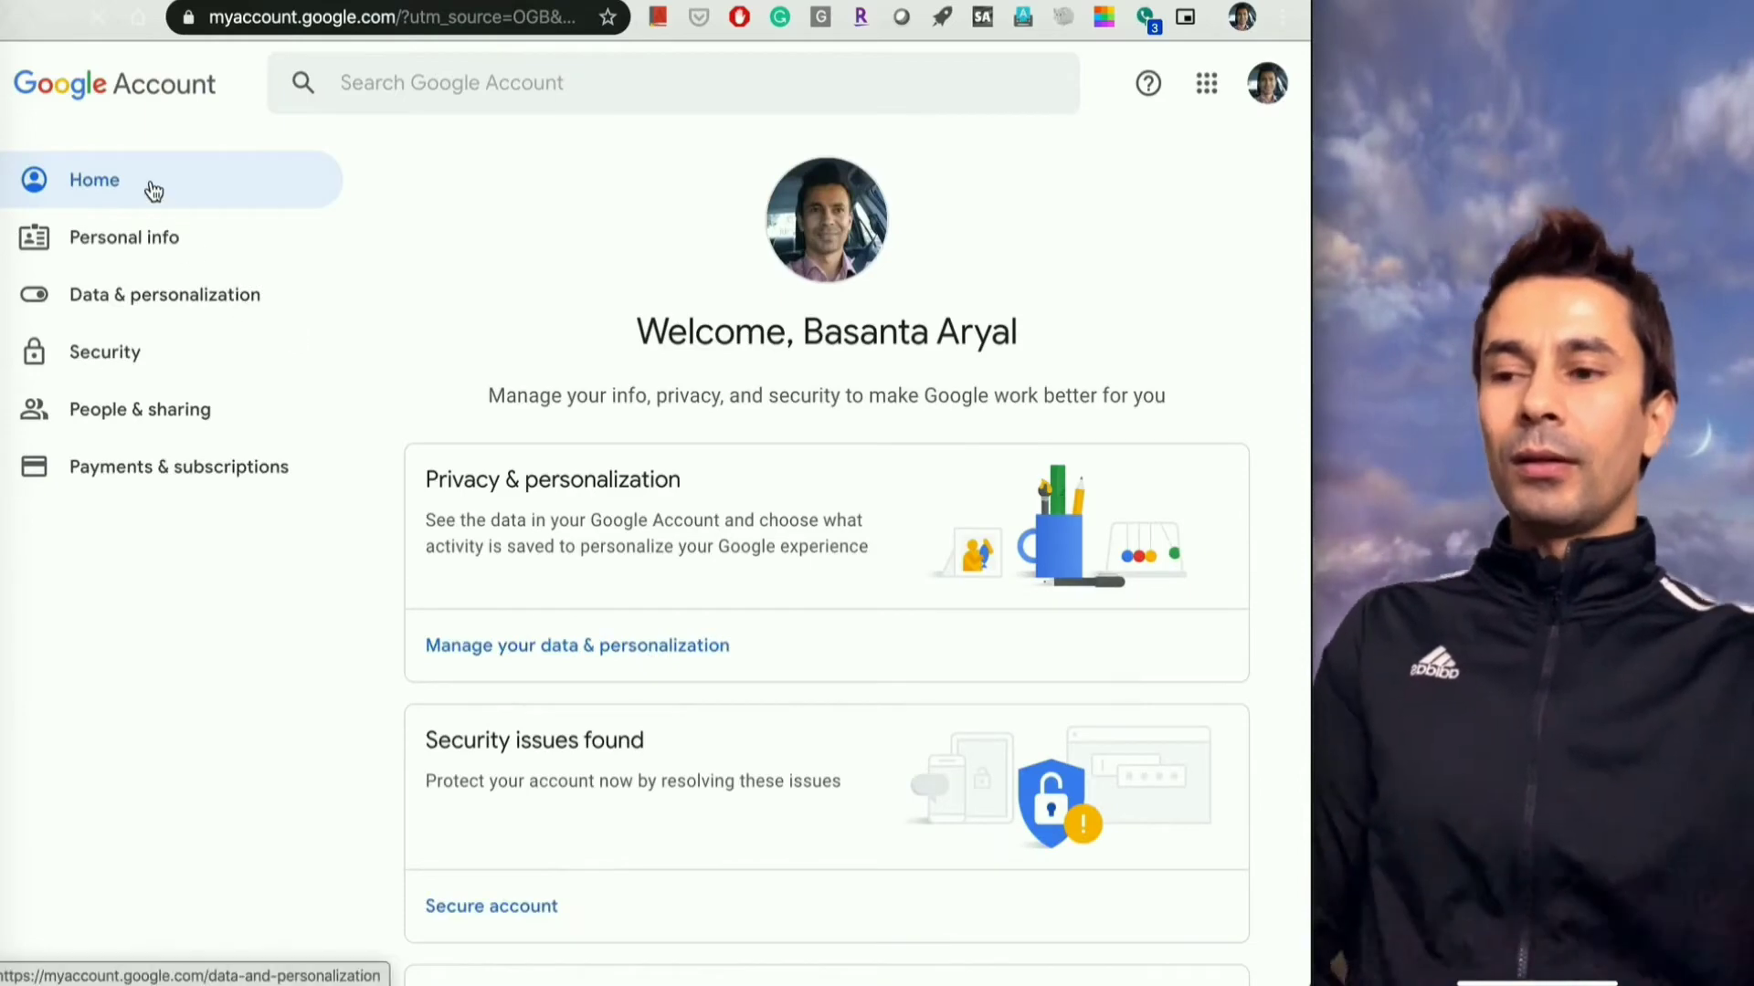
{"action": "mouse_move", "coordinate": [201, 252]}
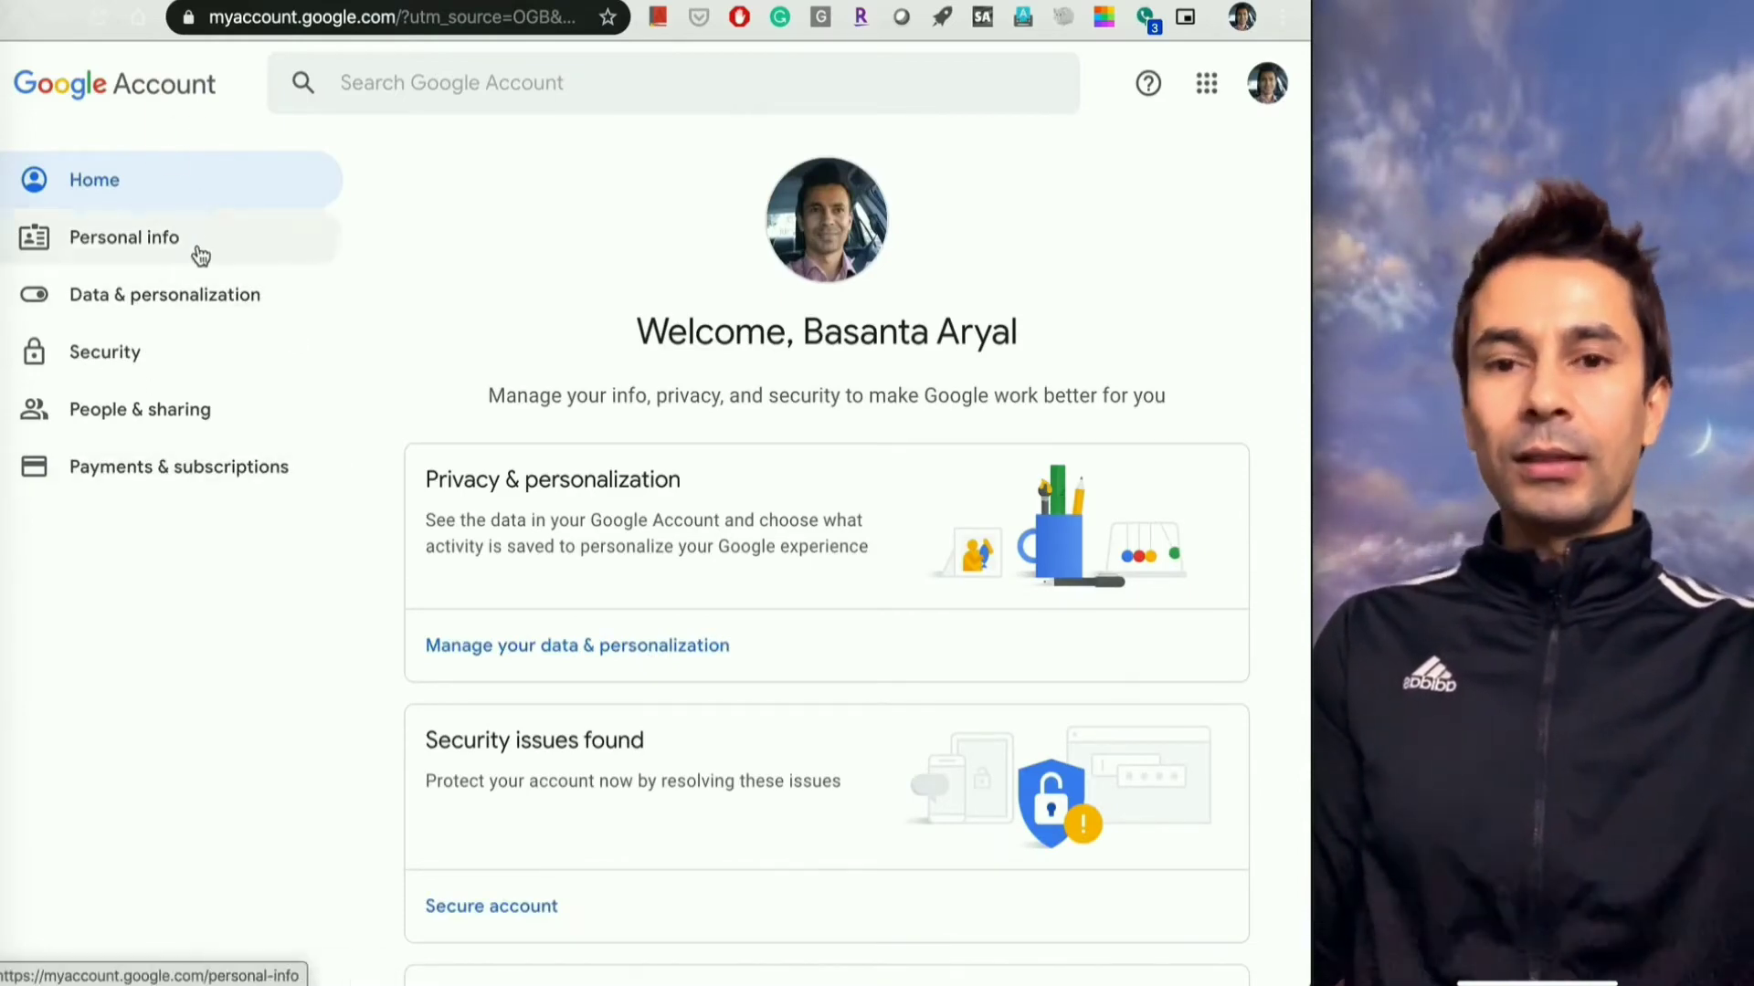
{"action": "mouse_move", "coordinate": [228, 310]}
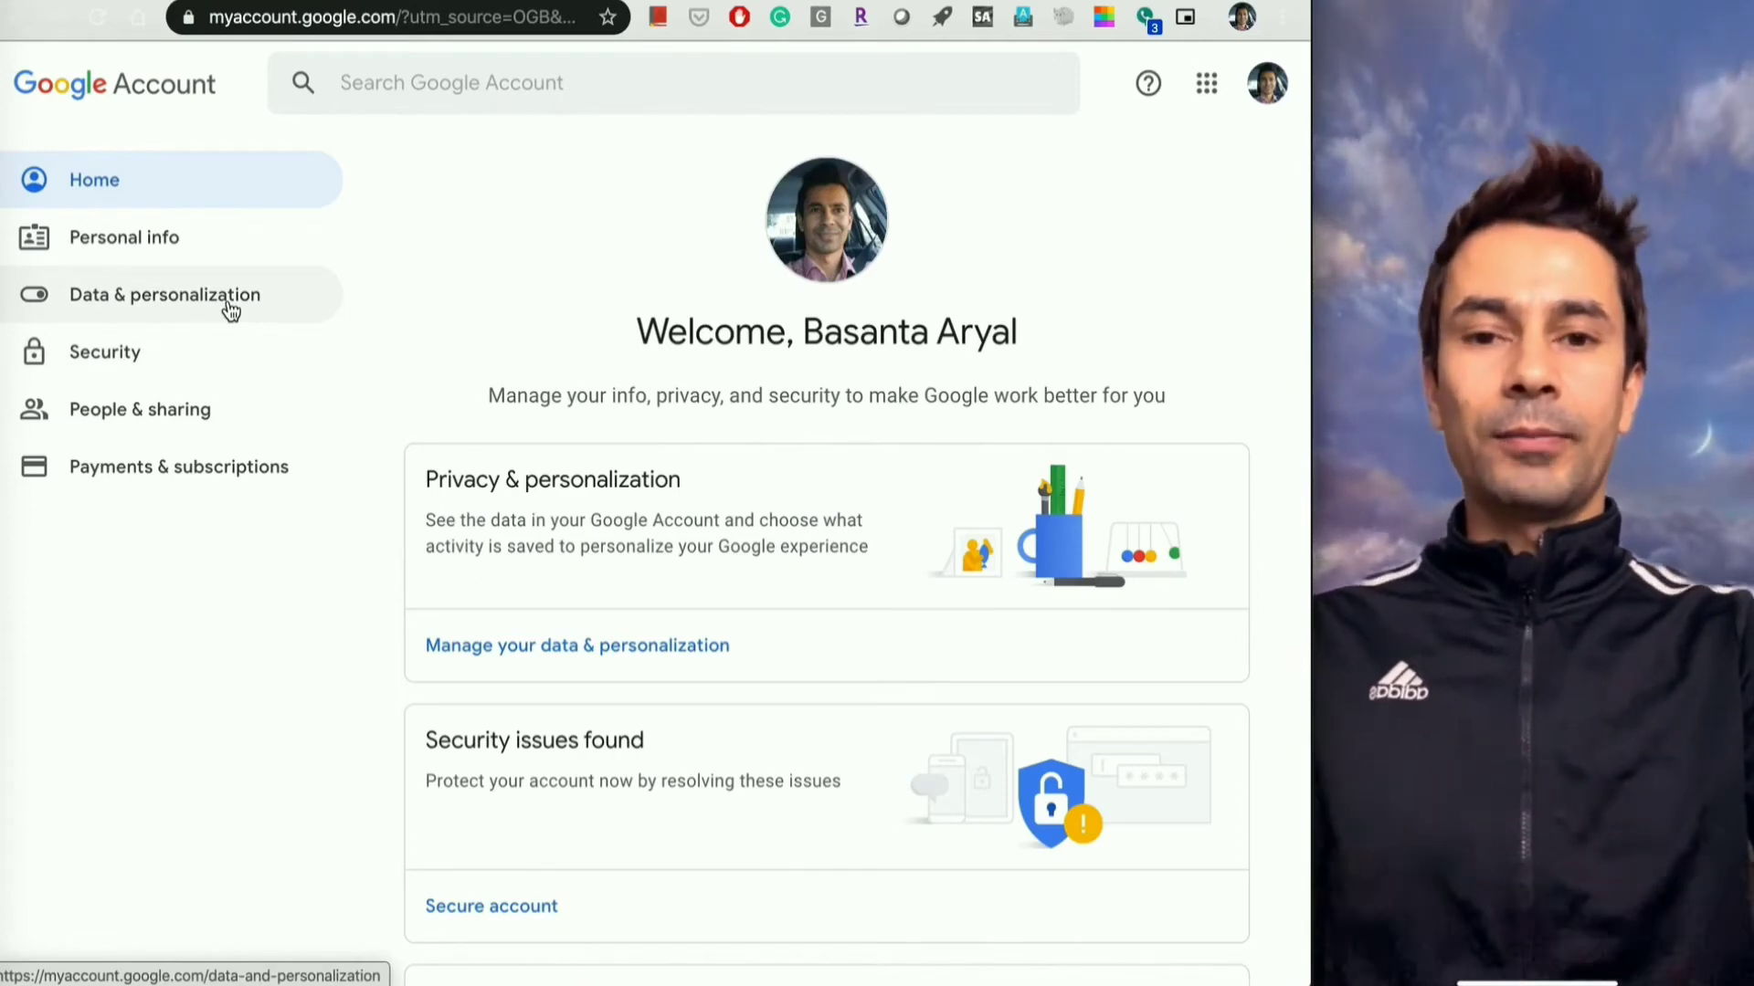
Go to Data & personalization and scroll to 'Download, delete, or make a plan for your data'
{"action": "left_click", "coordinate": [164, 294]}
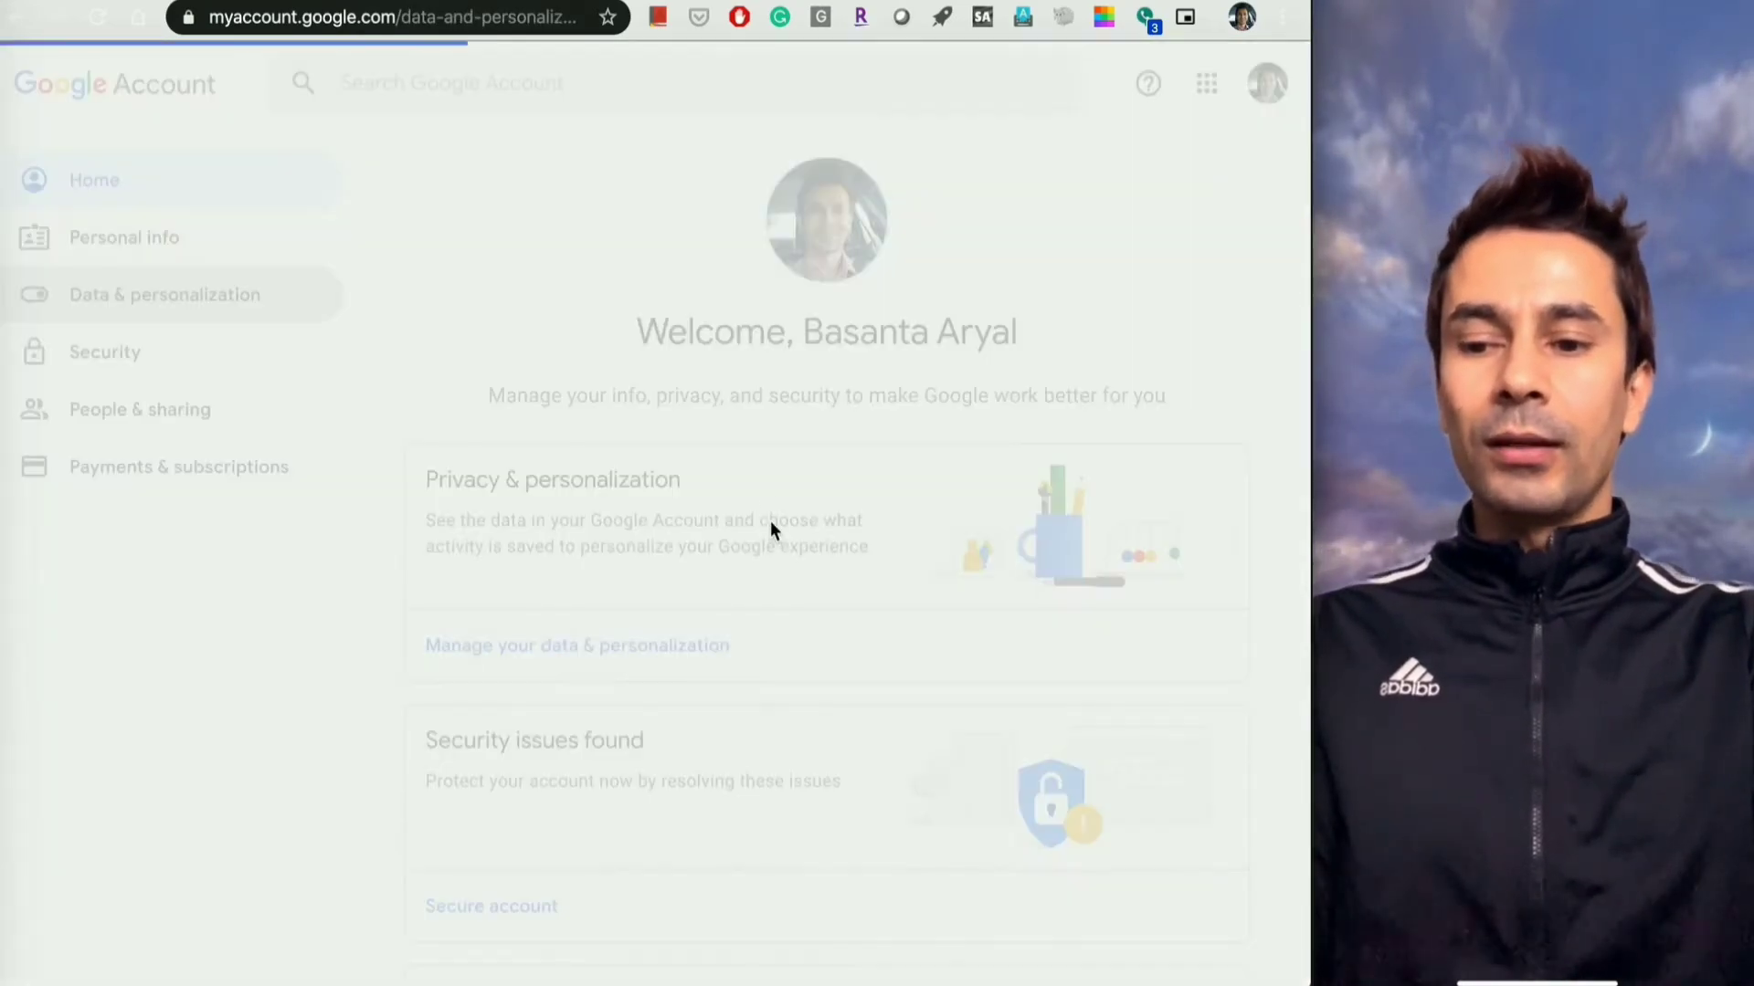
{"action": "left_click", "coordinate": [164, 294]}
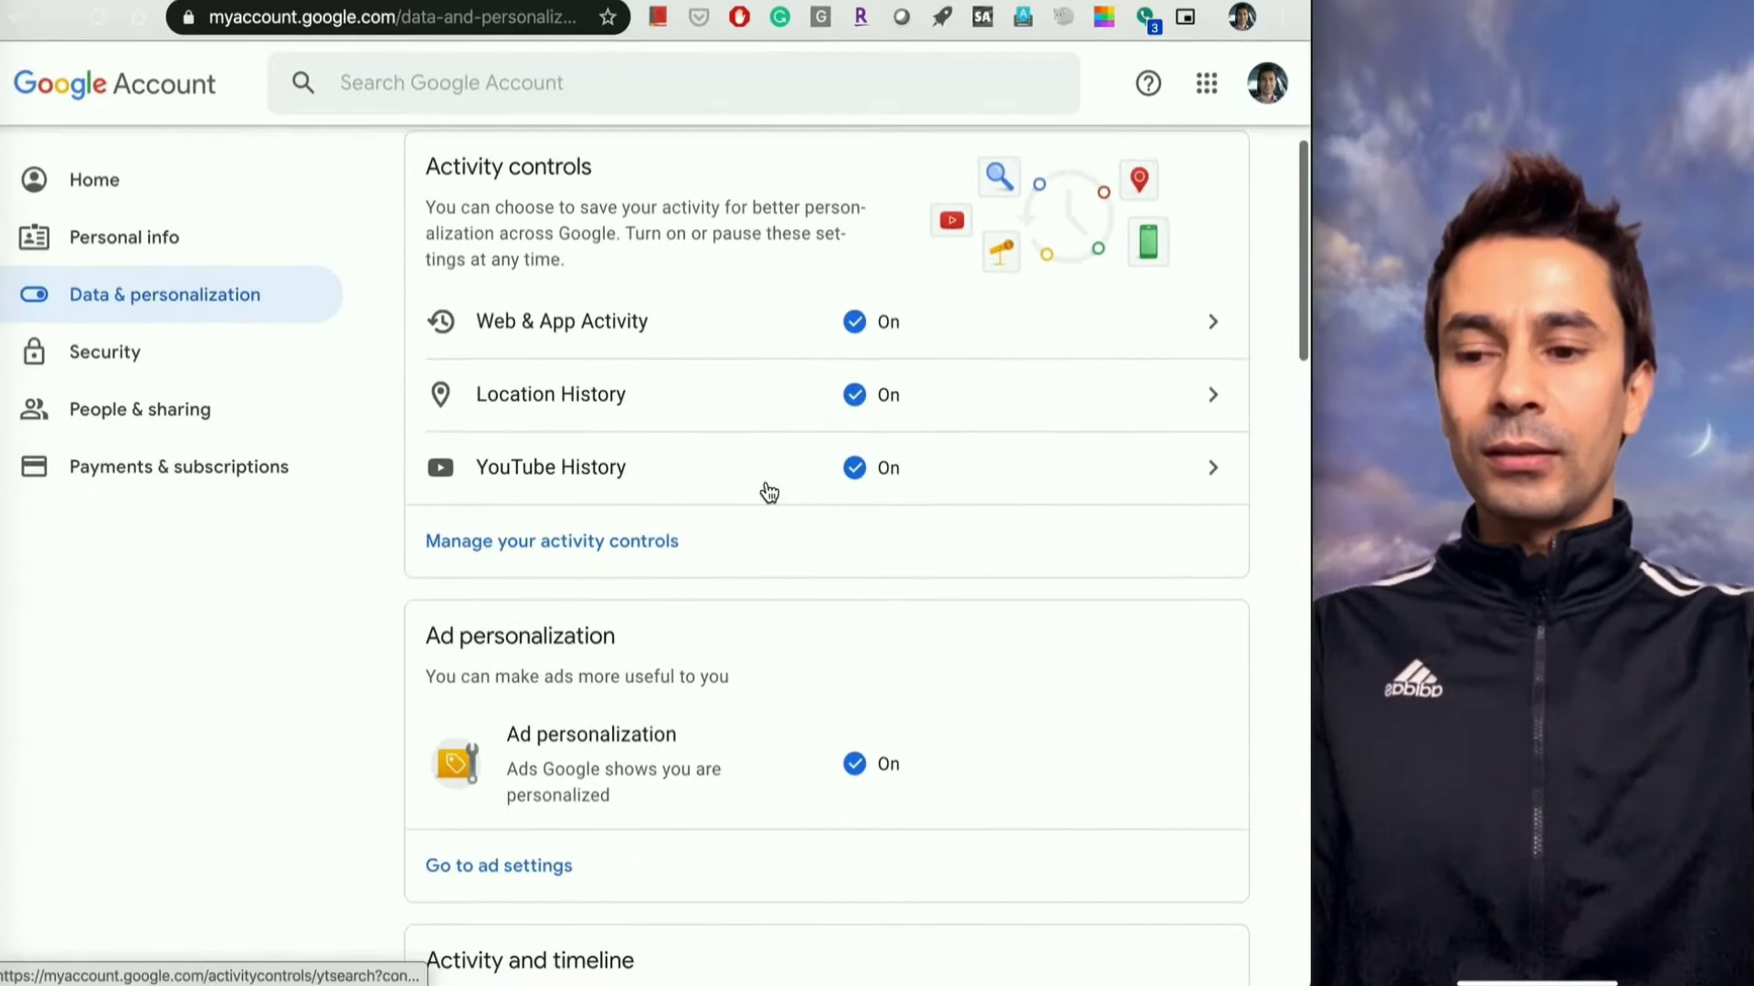
{"action": "scroll", "scroll_direction": "down", "scroll_amount": 3}
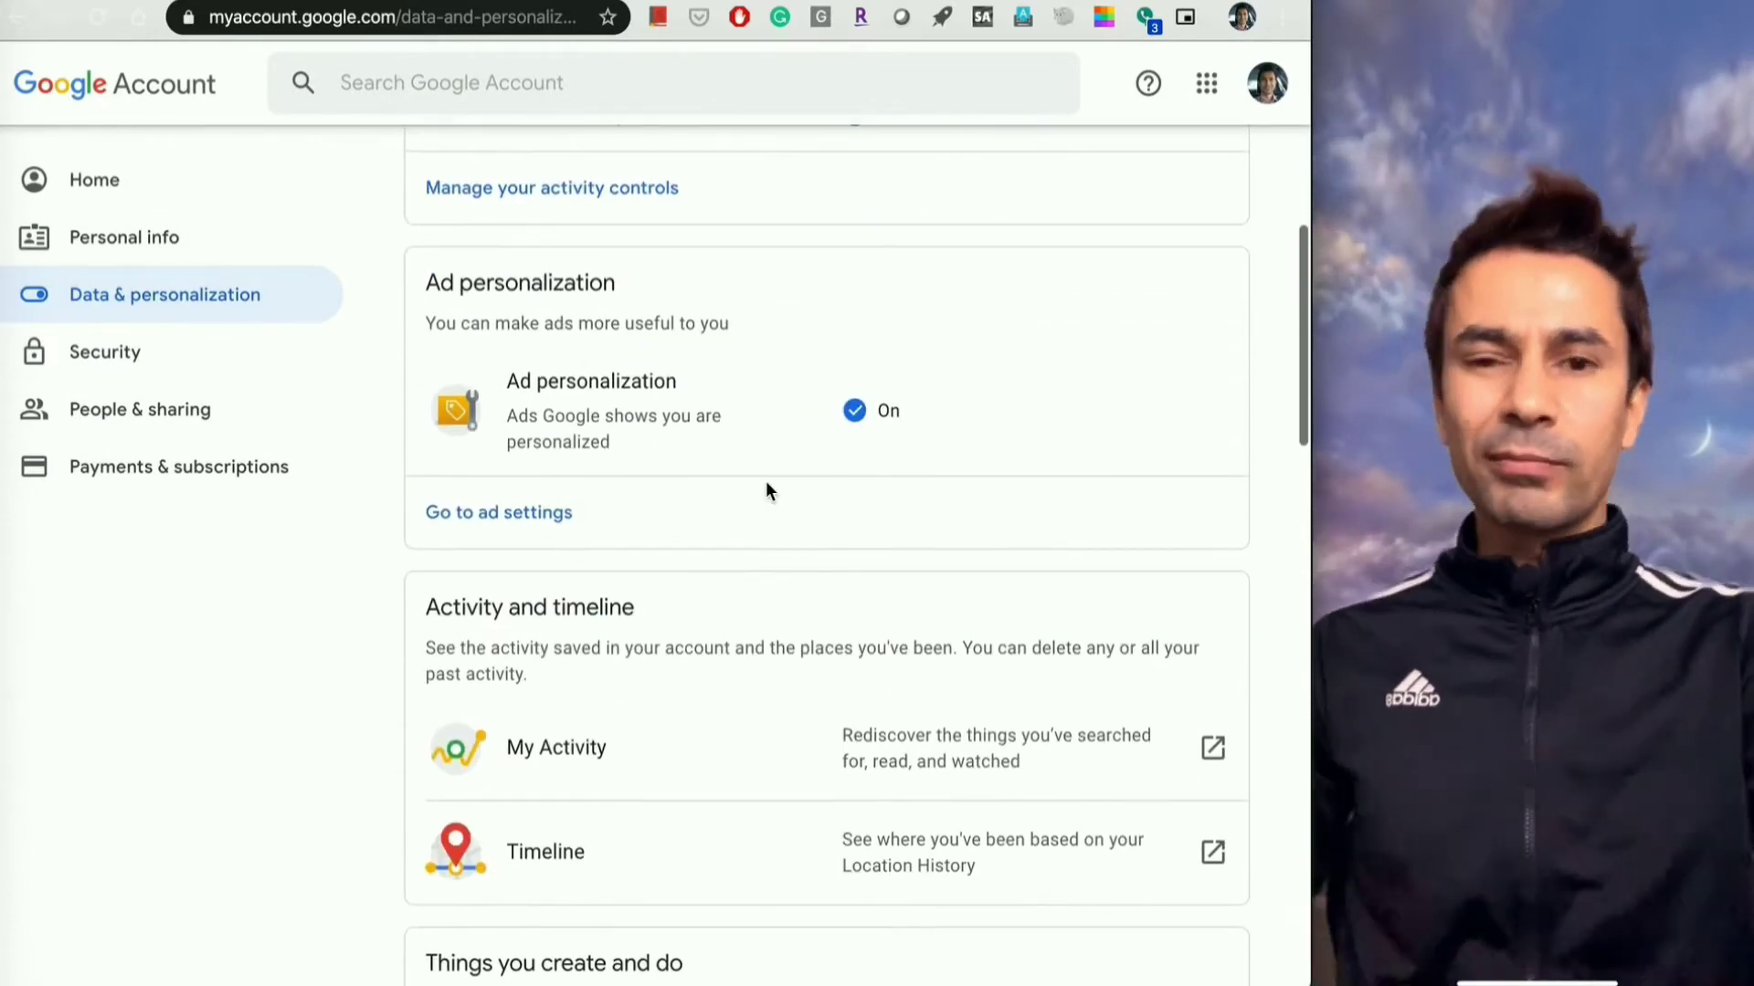
{"action": "scroll", "scroll_direction": "down", "scroll_amount": 3}
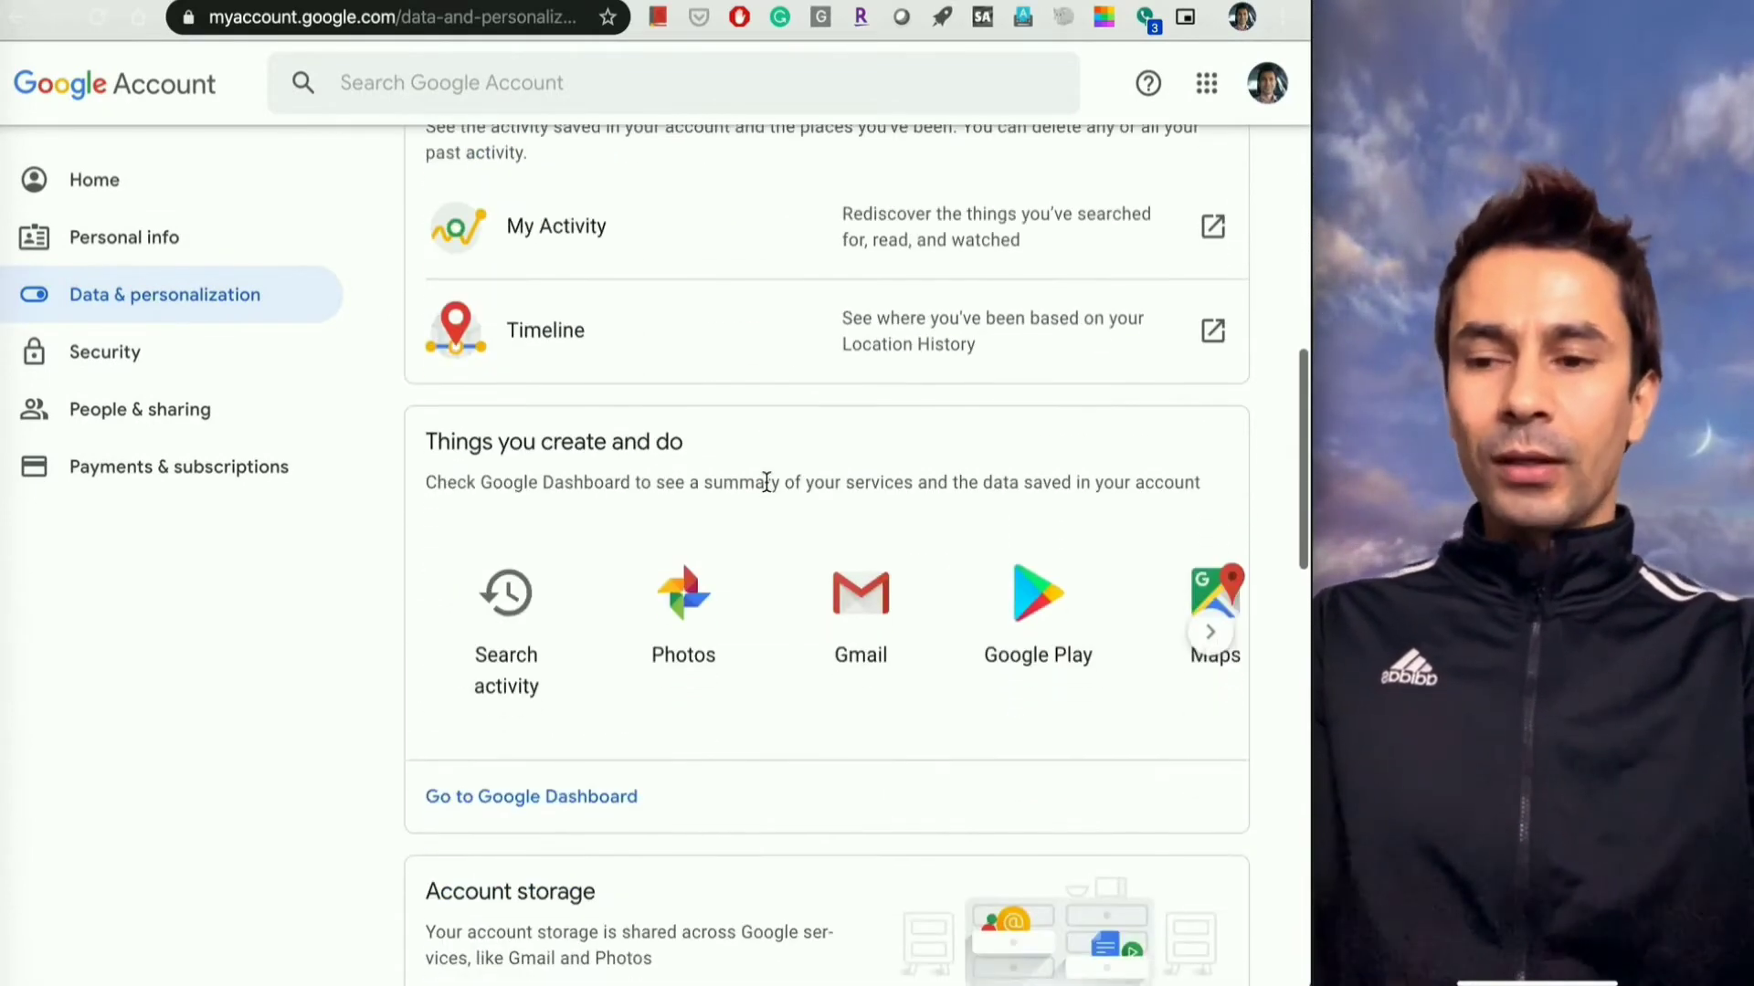
{"action": "scroll", "scroll_direction": "down", "scroll_amount": 3}
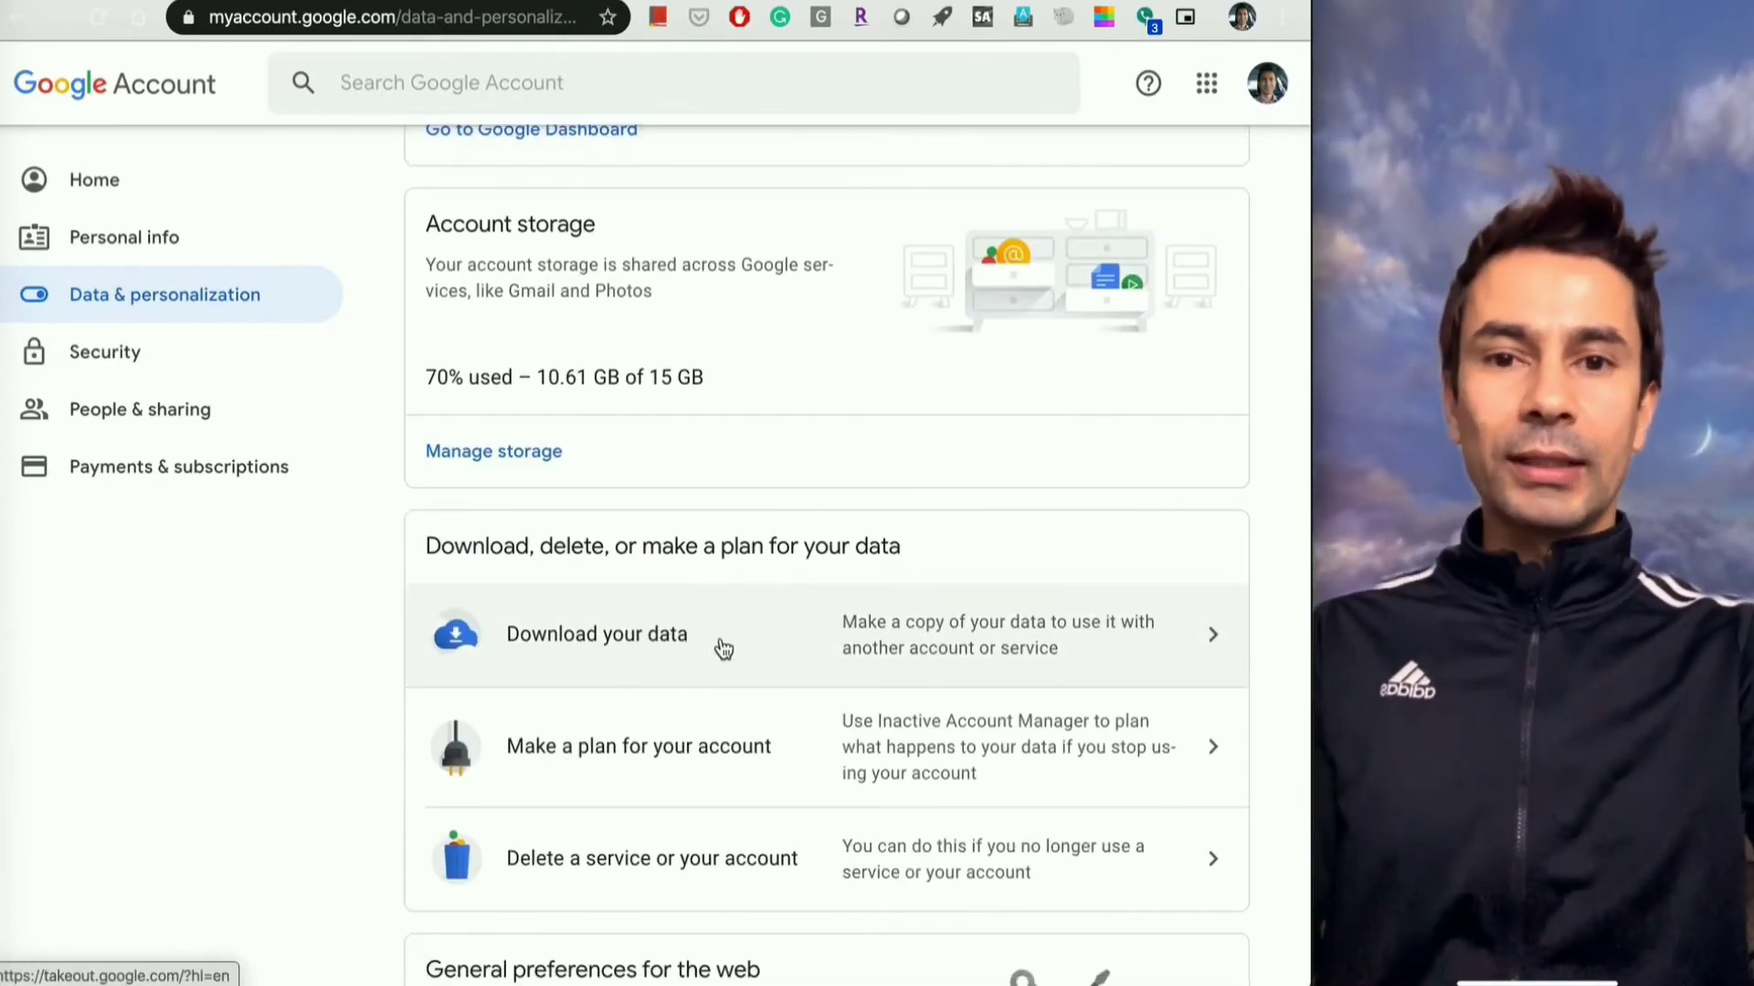
Launch Download your data and review the full Products list, leaving every checkbox ticked
{"action": "left_click", "coordinate": [596, 634]}
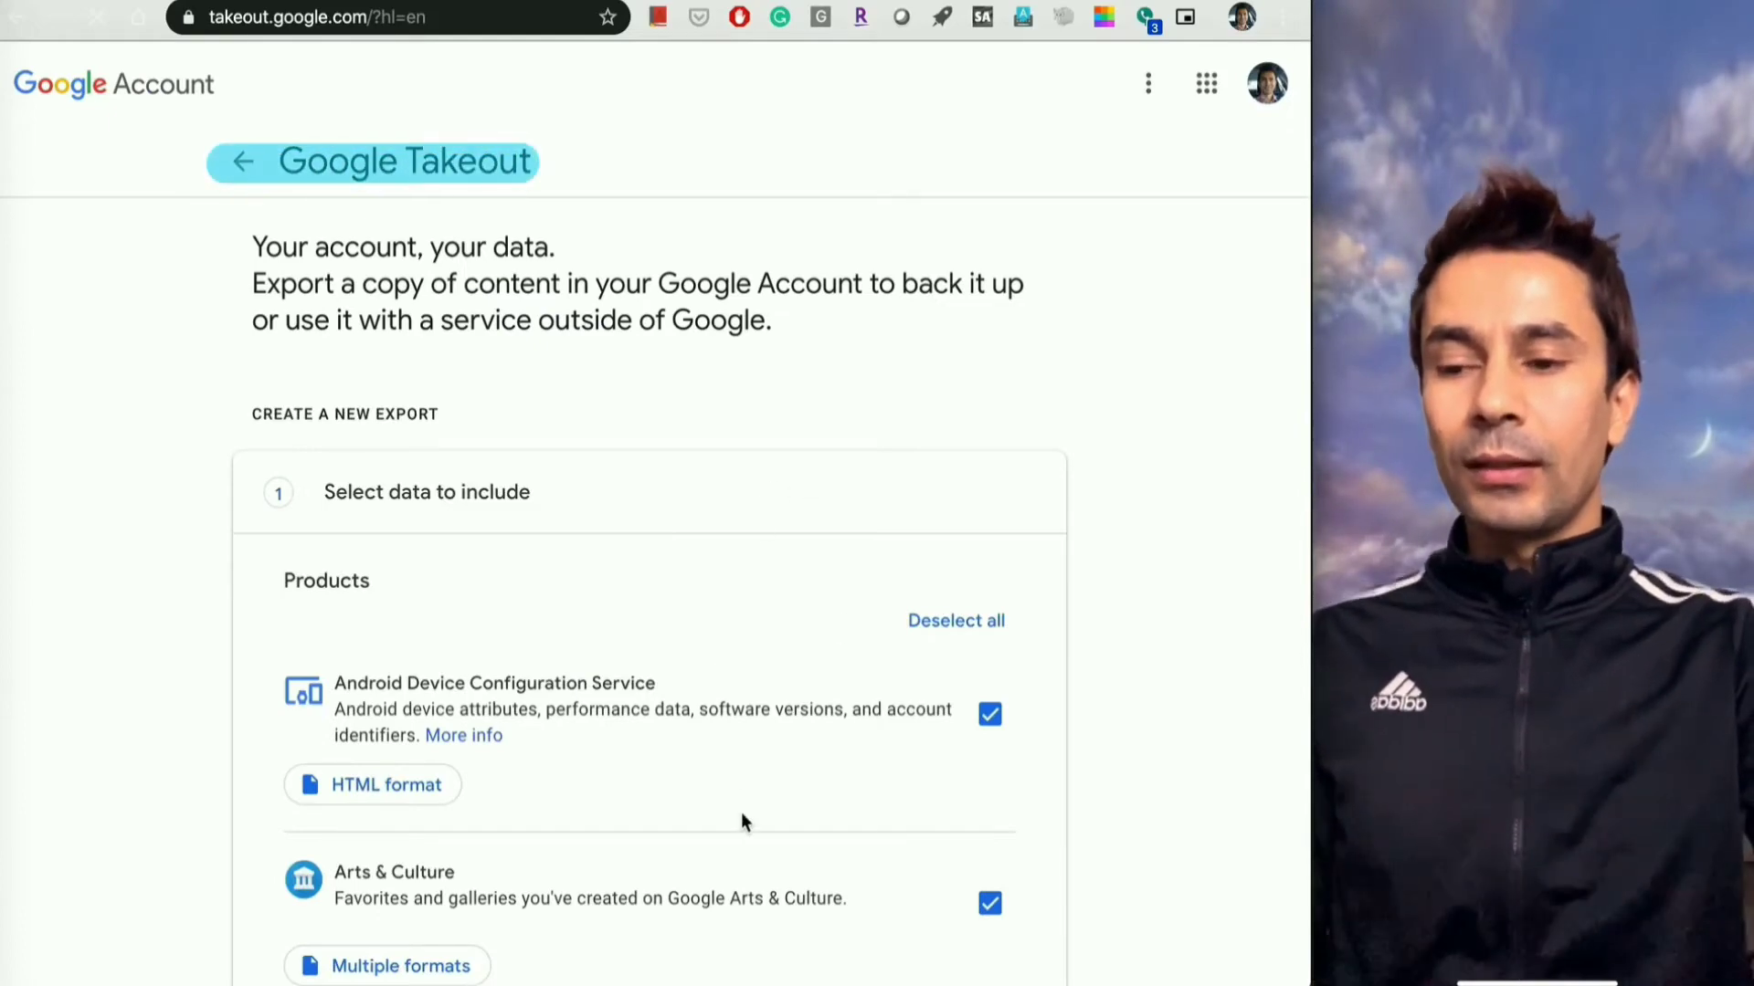
{"action": "scroll", "scroll_direction": "down", "scroll_amount": 3}
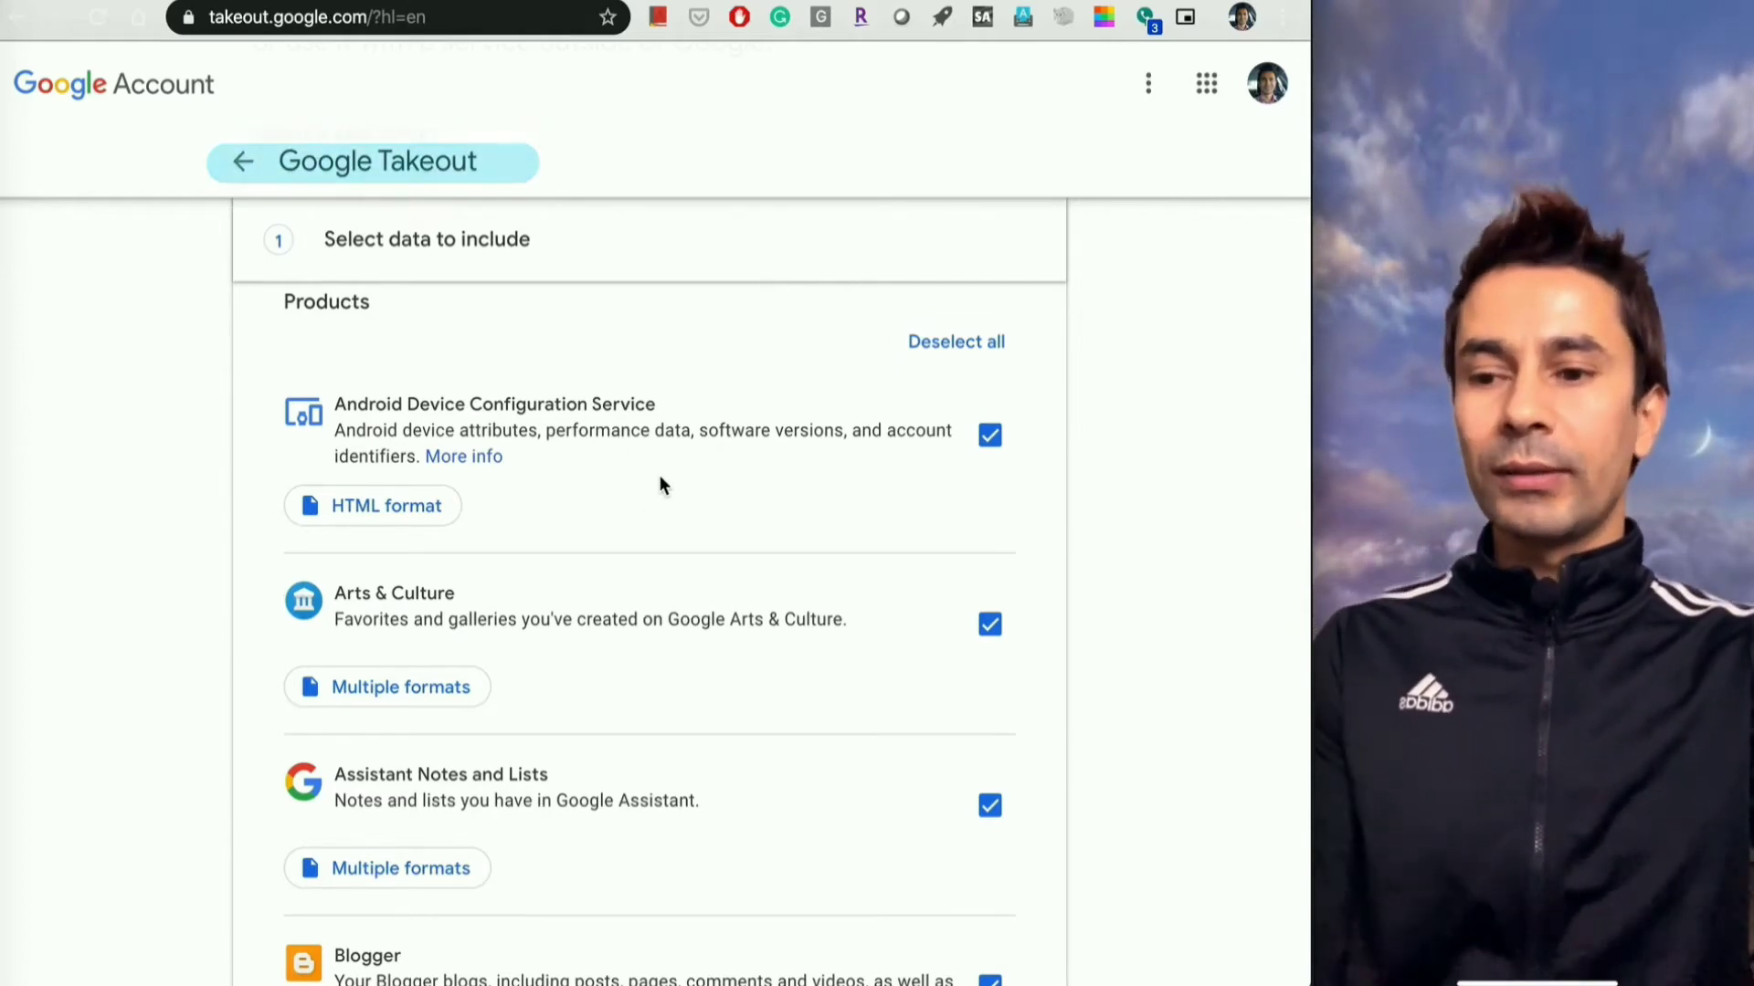
{"action": "scroll", "scroll_direction": "down", "scroll_amount": 3}
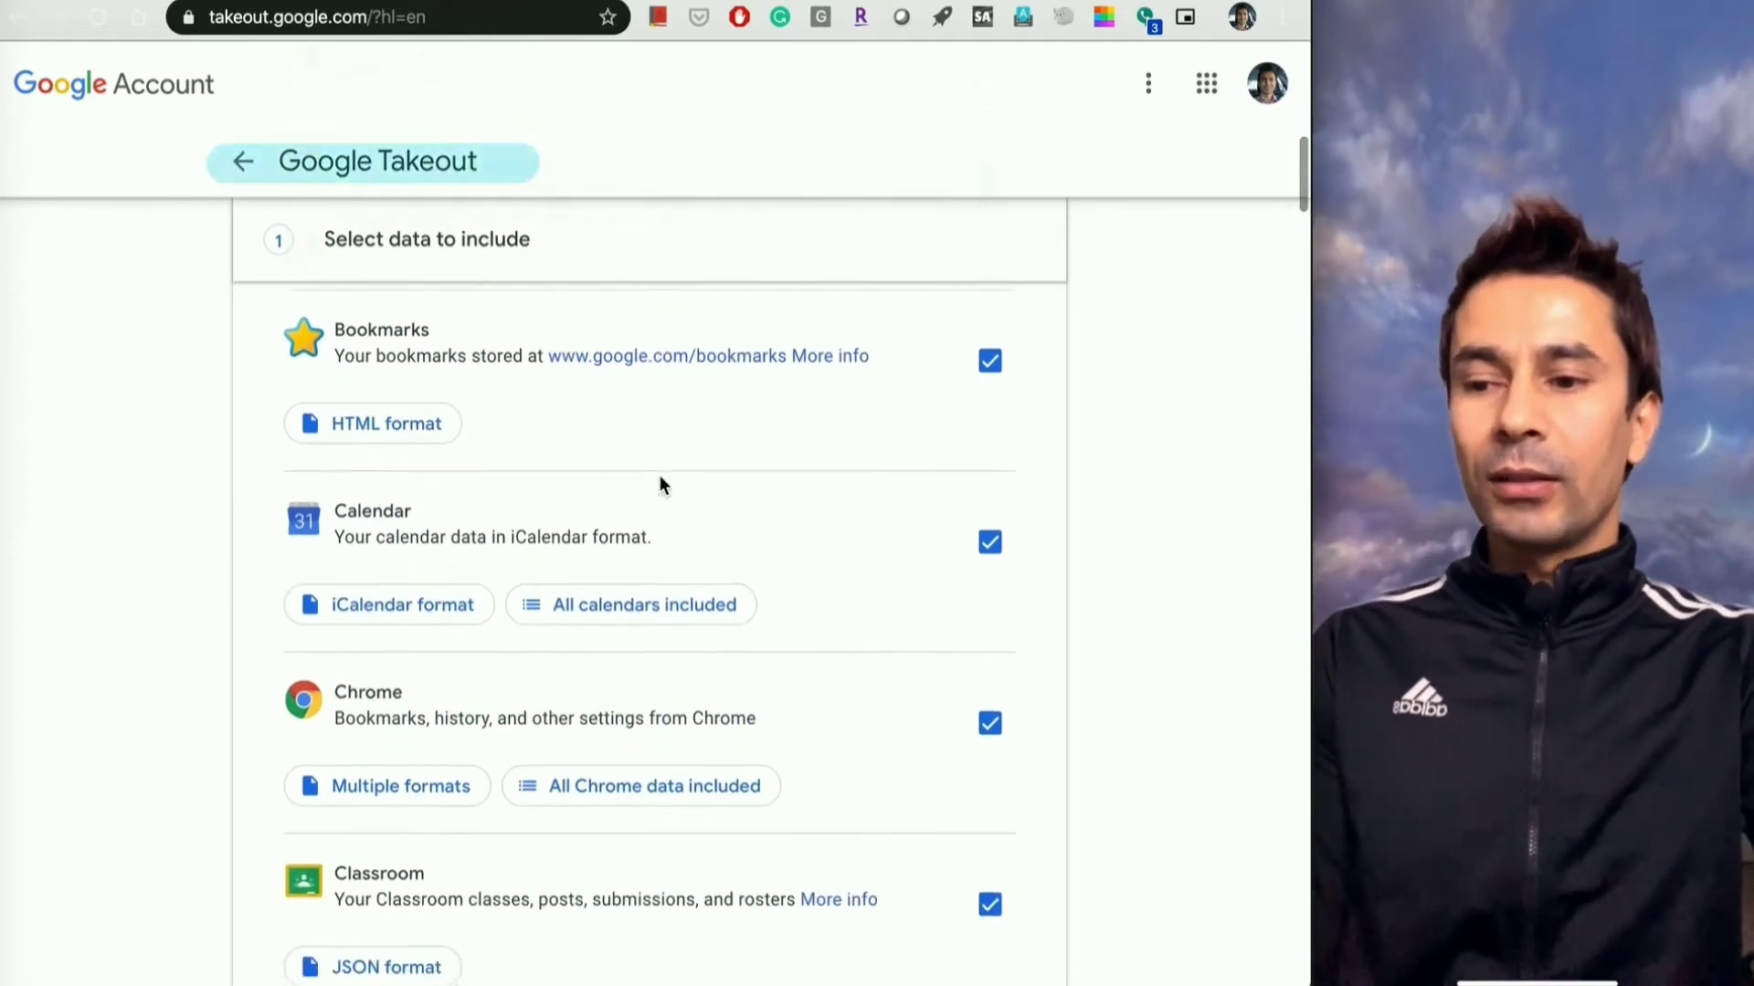
{"action": "scroll", "scroll_direction": "down", "scroll_amount": 3}
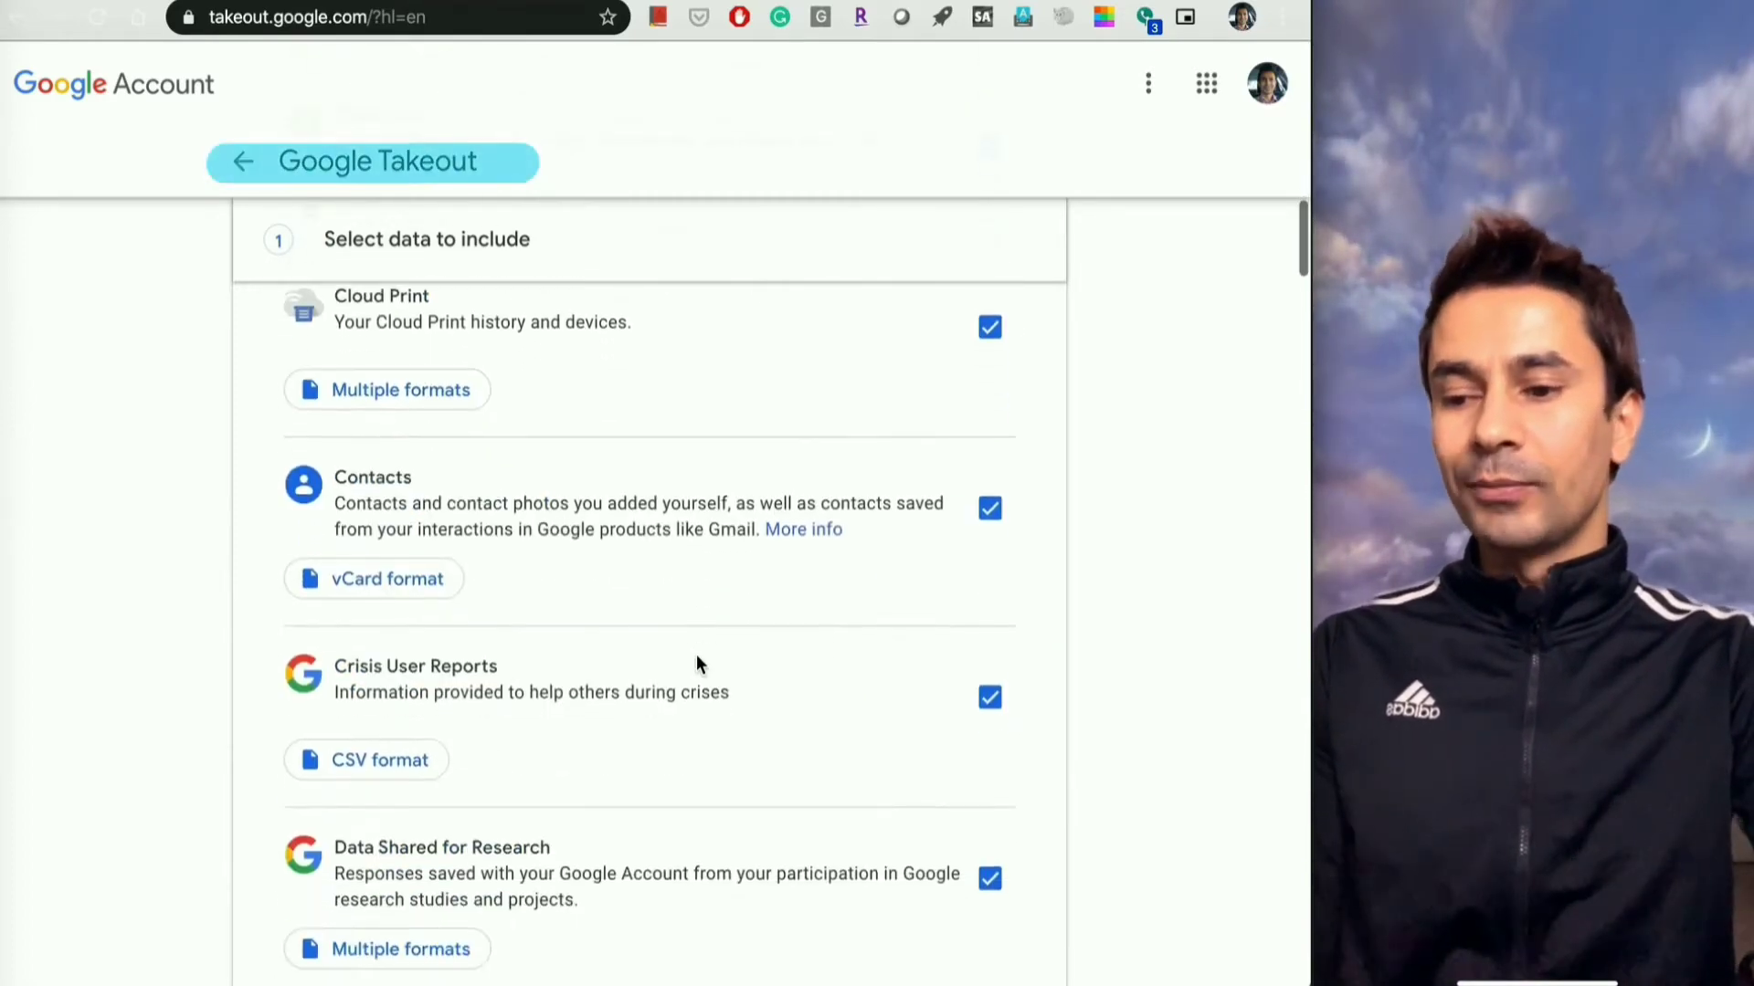
{"action": "scroll", "scroll_direction": "down", "scroll_amount": 3}
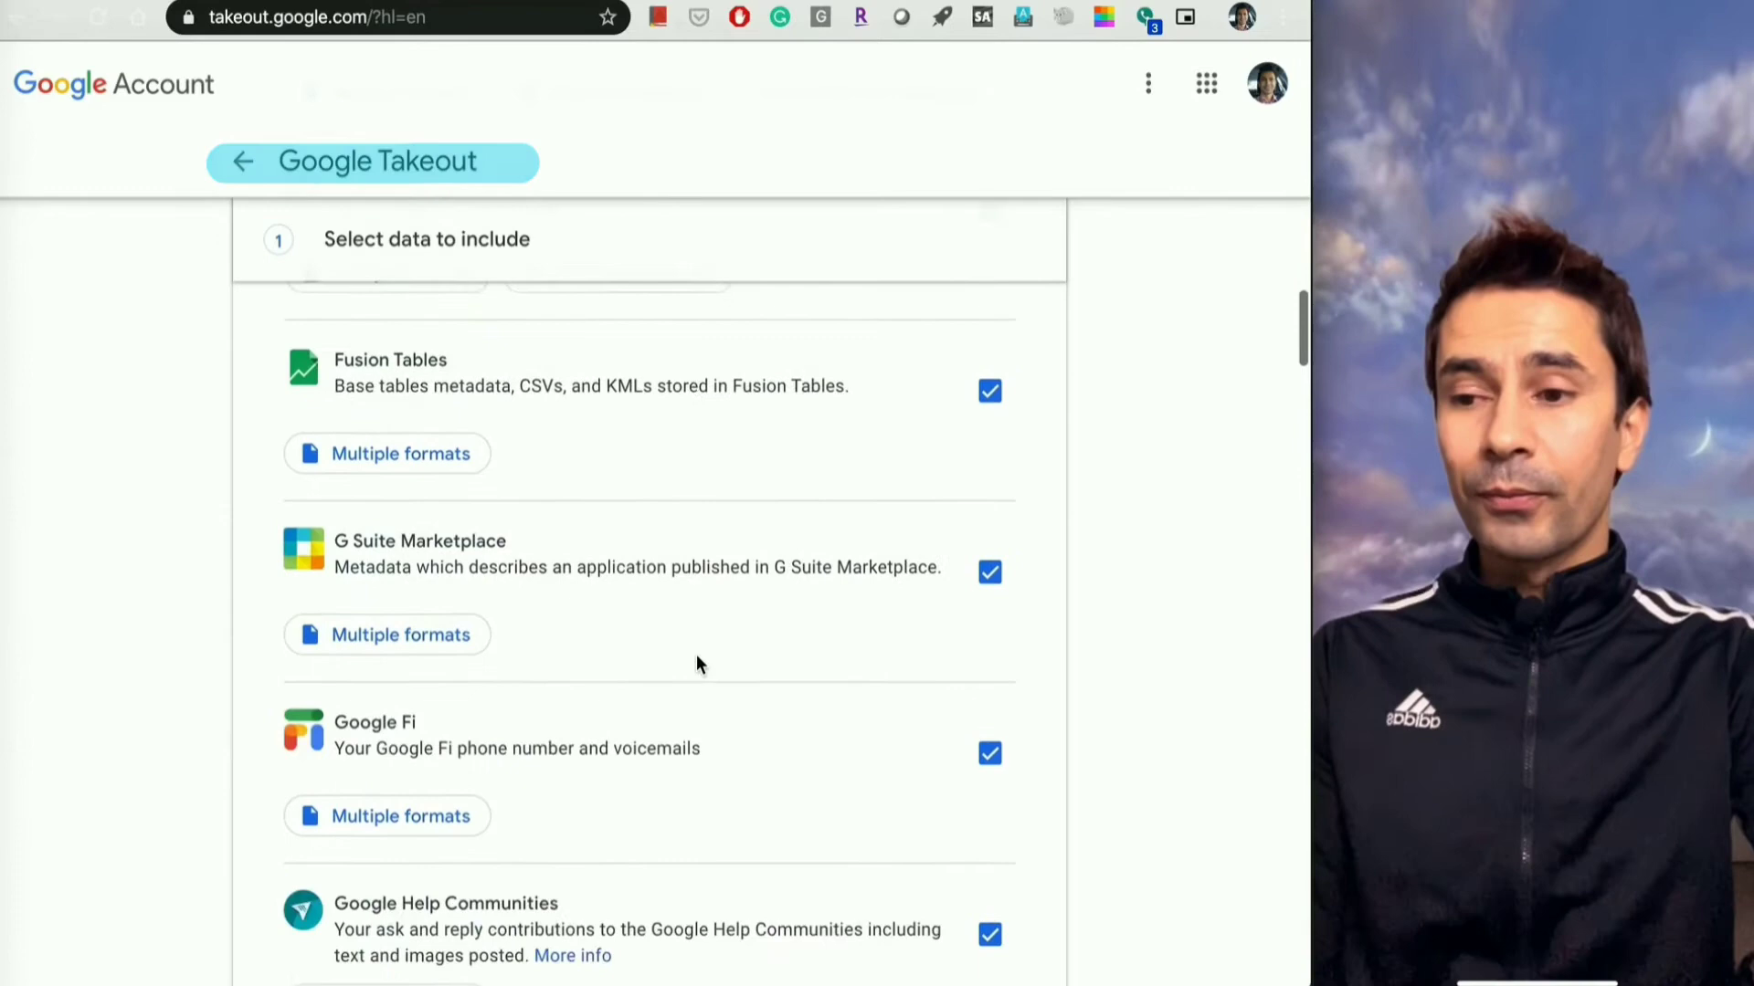
{"action": "scroll", "scroll_direction": "down", "scroll_amount": 3}
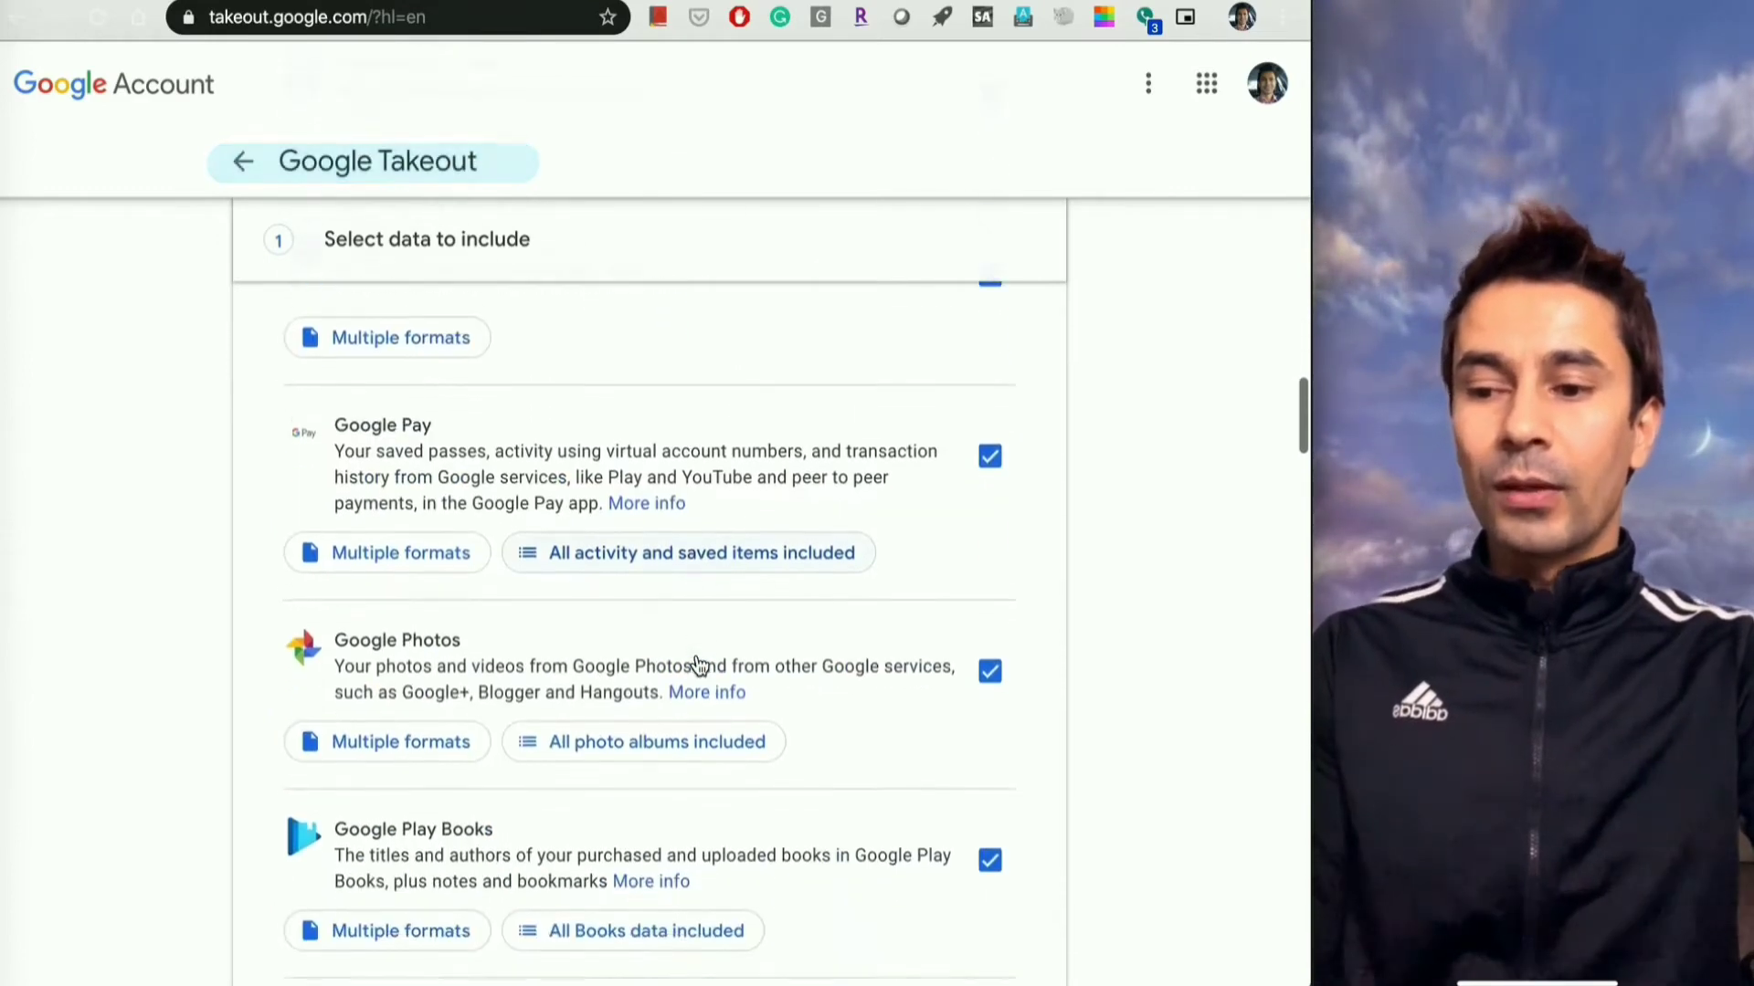
{"action": "scroll", "scroll_direction": "down", "scroll_amount": 3}
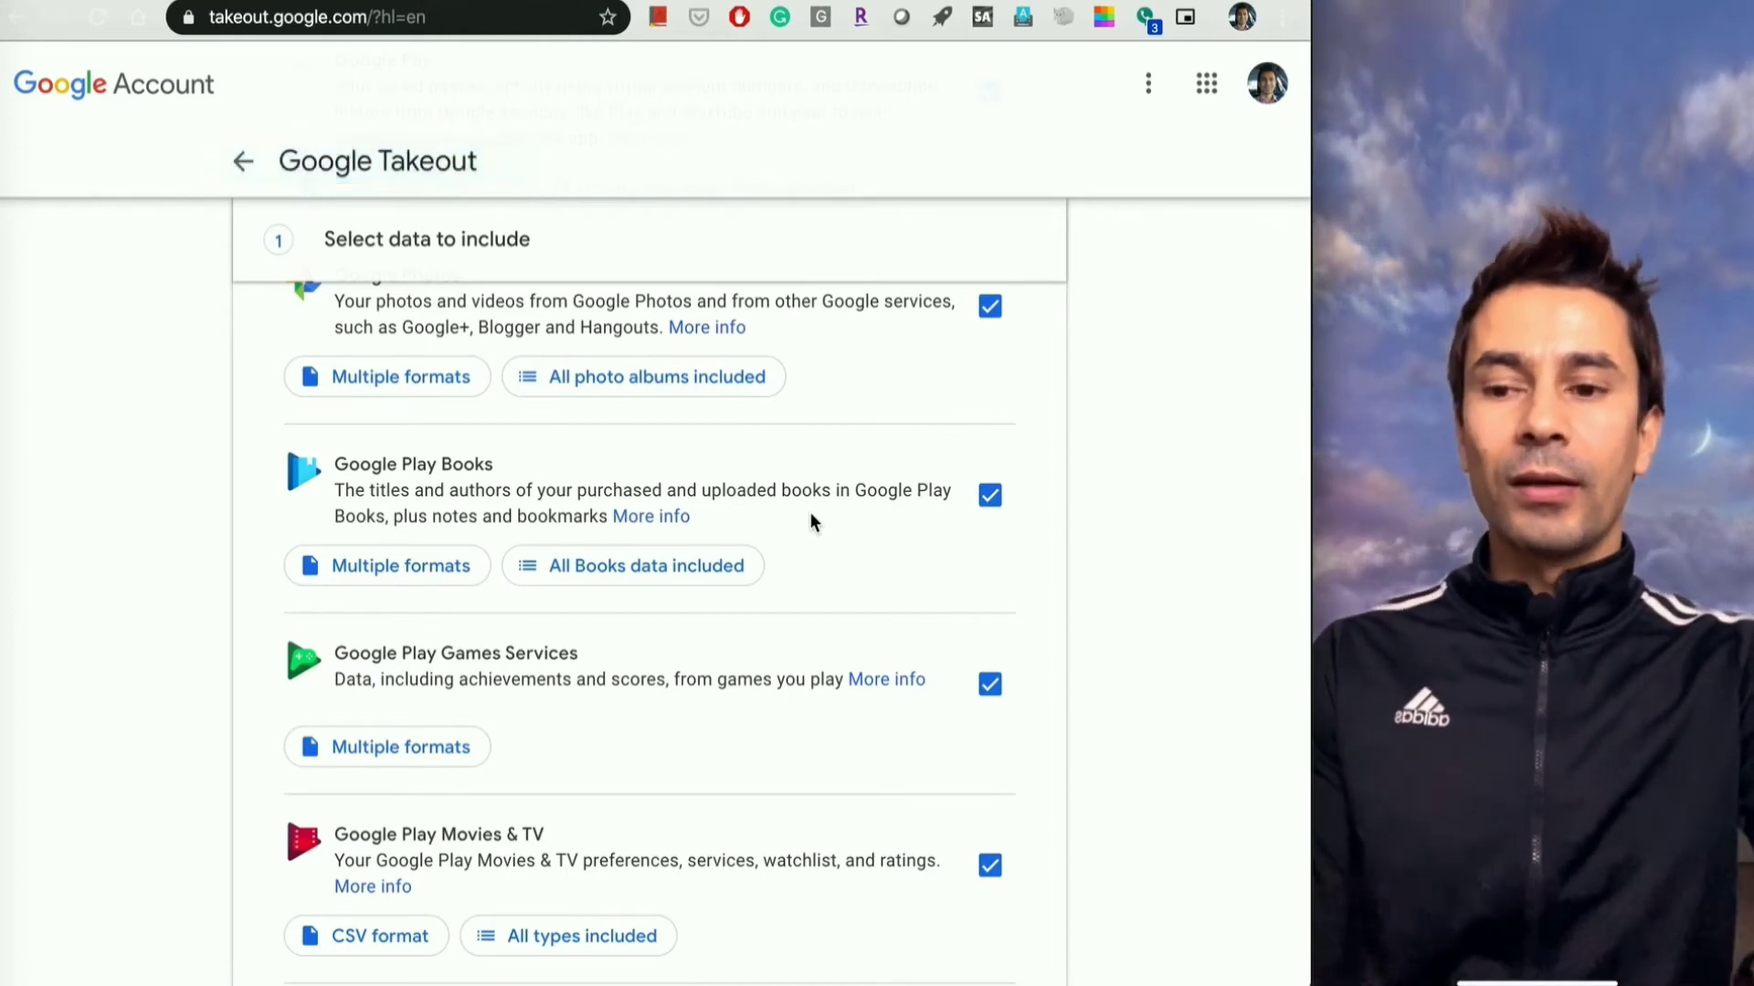
{"action": "scroll", "scroll_direction": "down", "scroll_amount": 3}
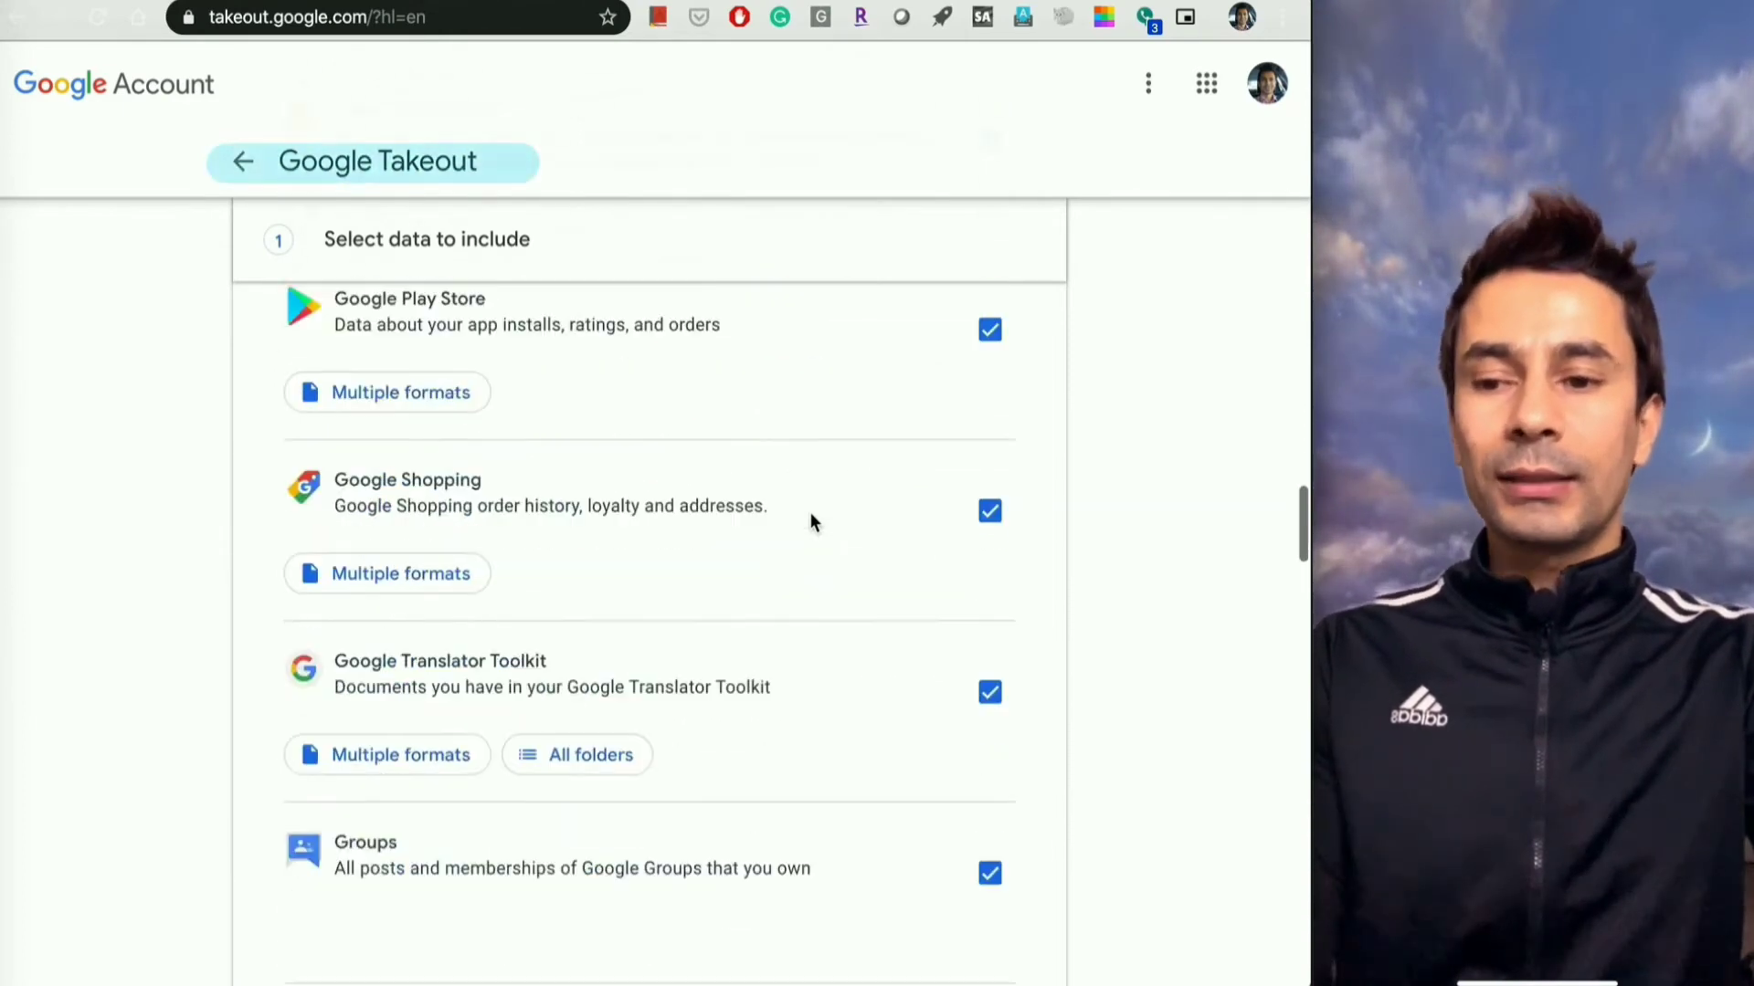
{"action": "scroll", "scroll_direction": "down", "scroll_amount": 3}
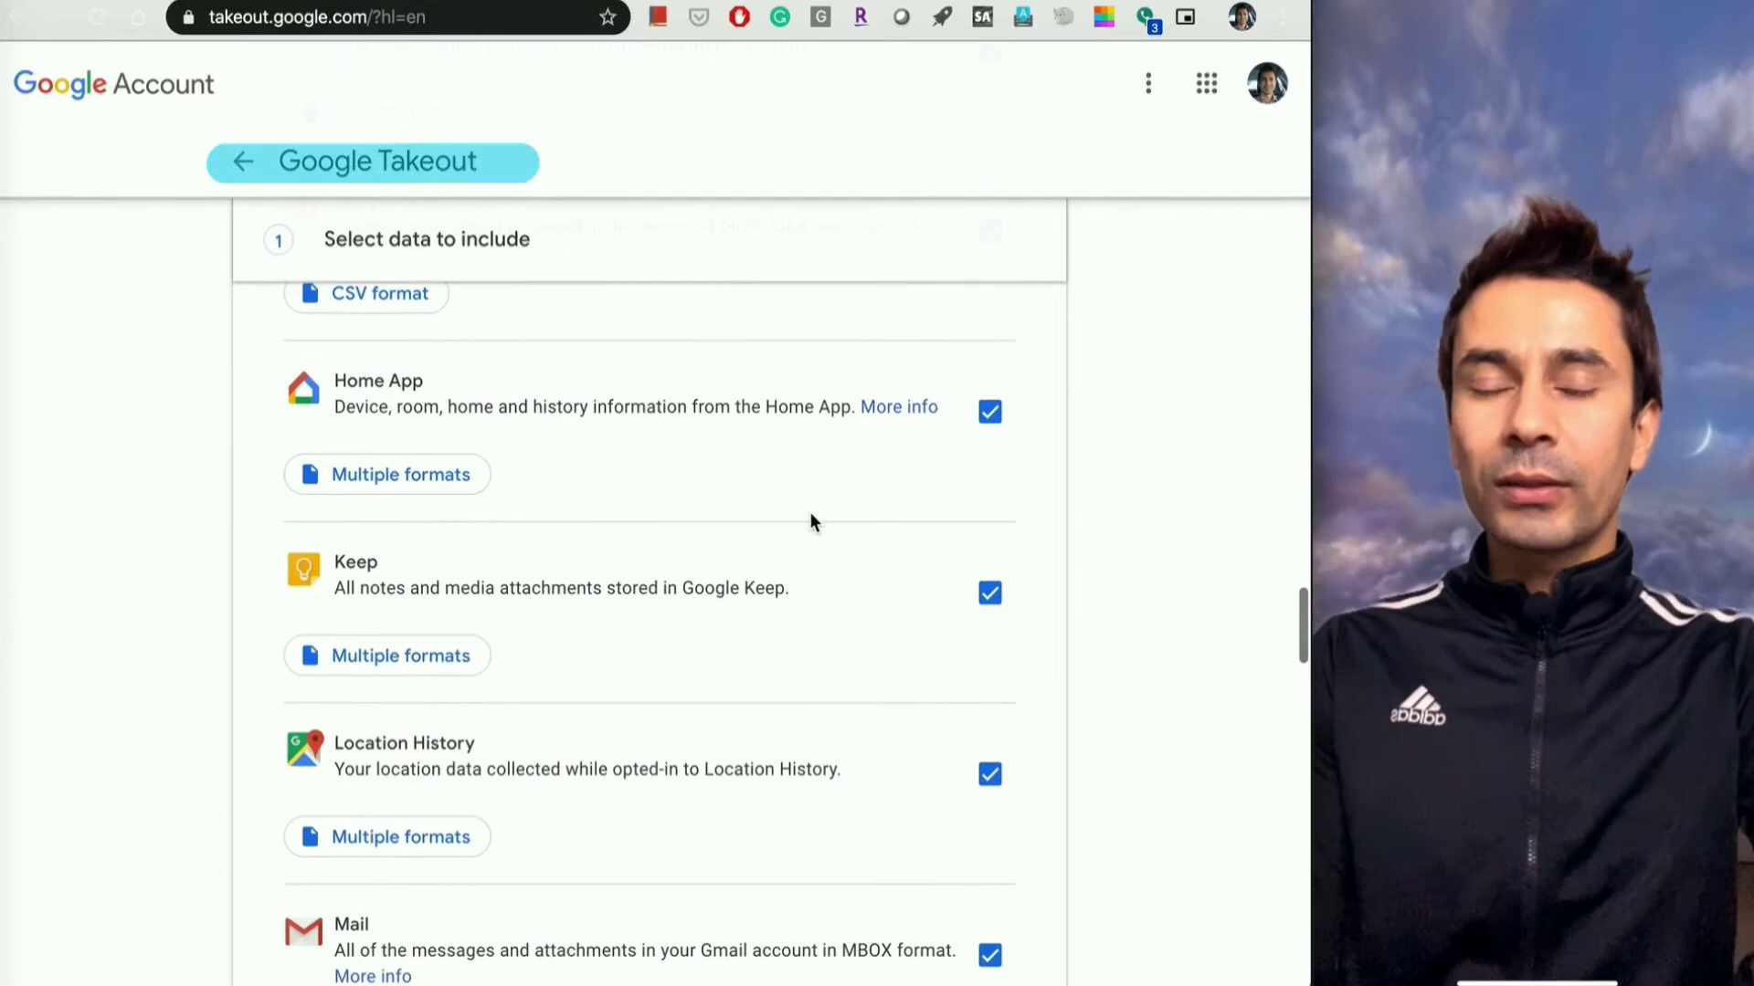
{"action": "scroll", "scroll_direction": "down", "scroll_amount": 3}
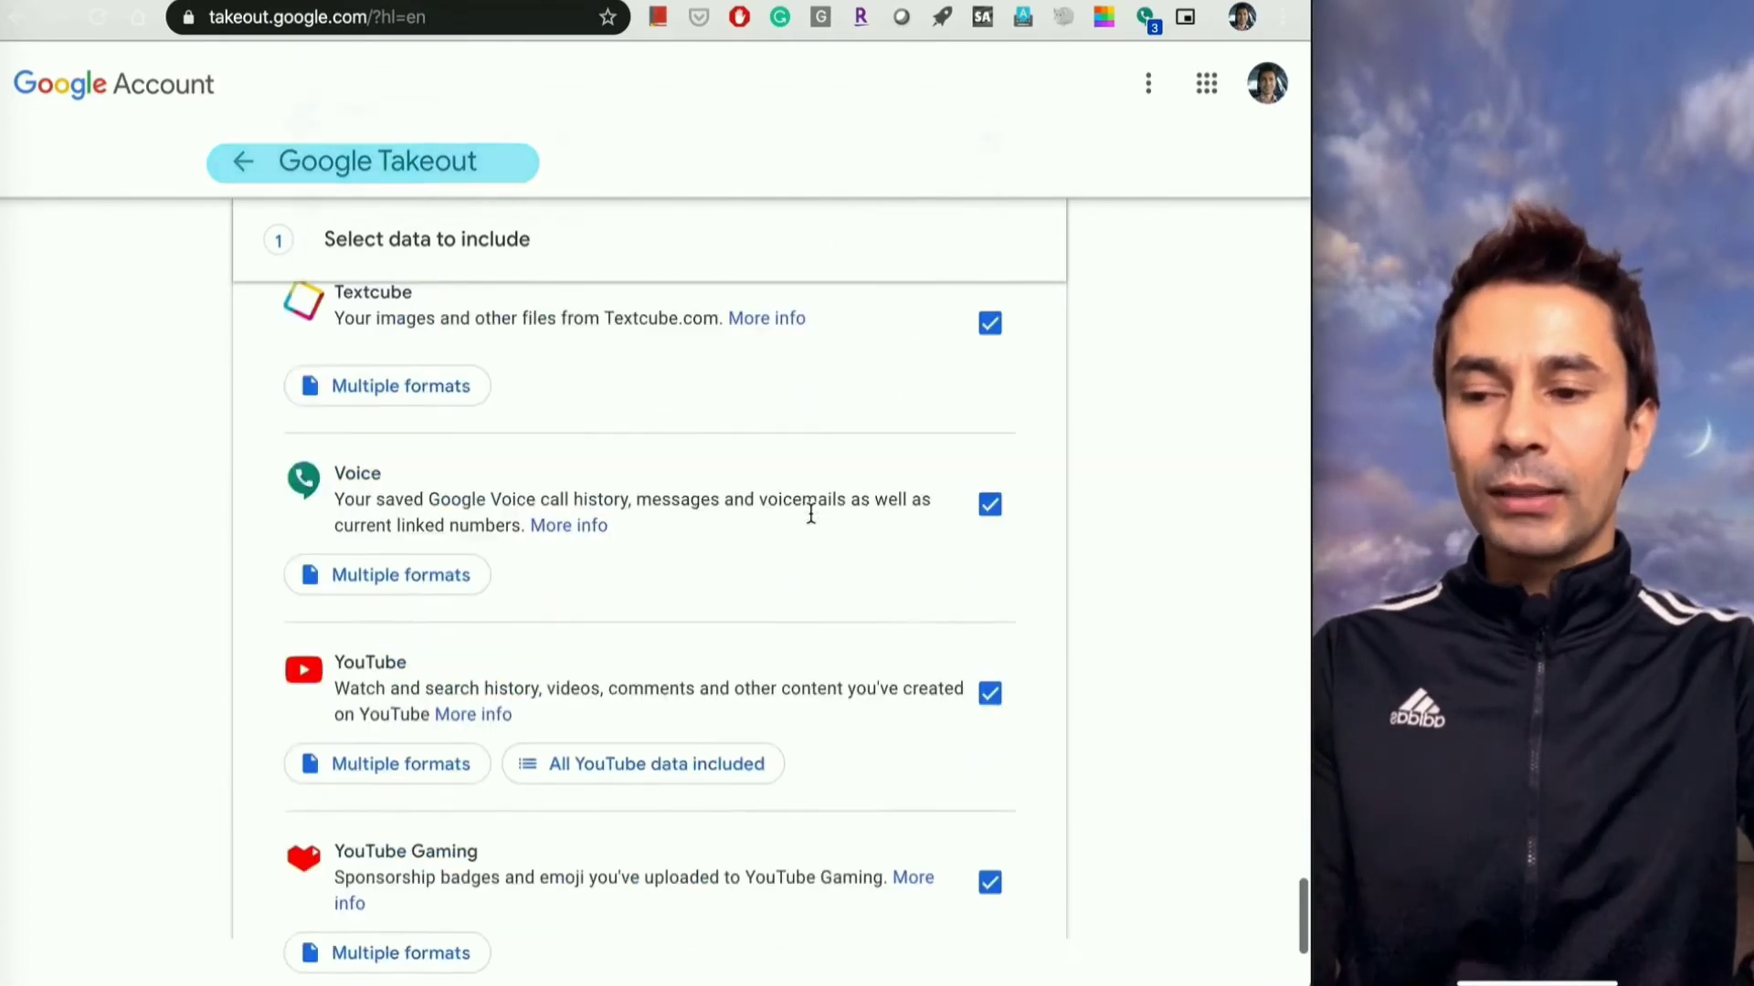
{"action": "scroll", "scroll_direction": "down", "scroll_amount": 3}
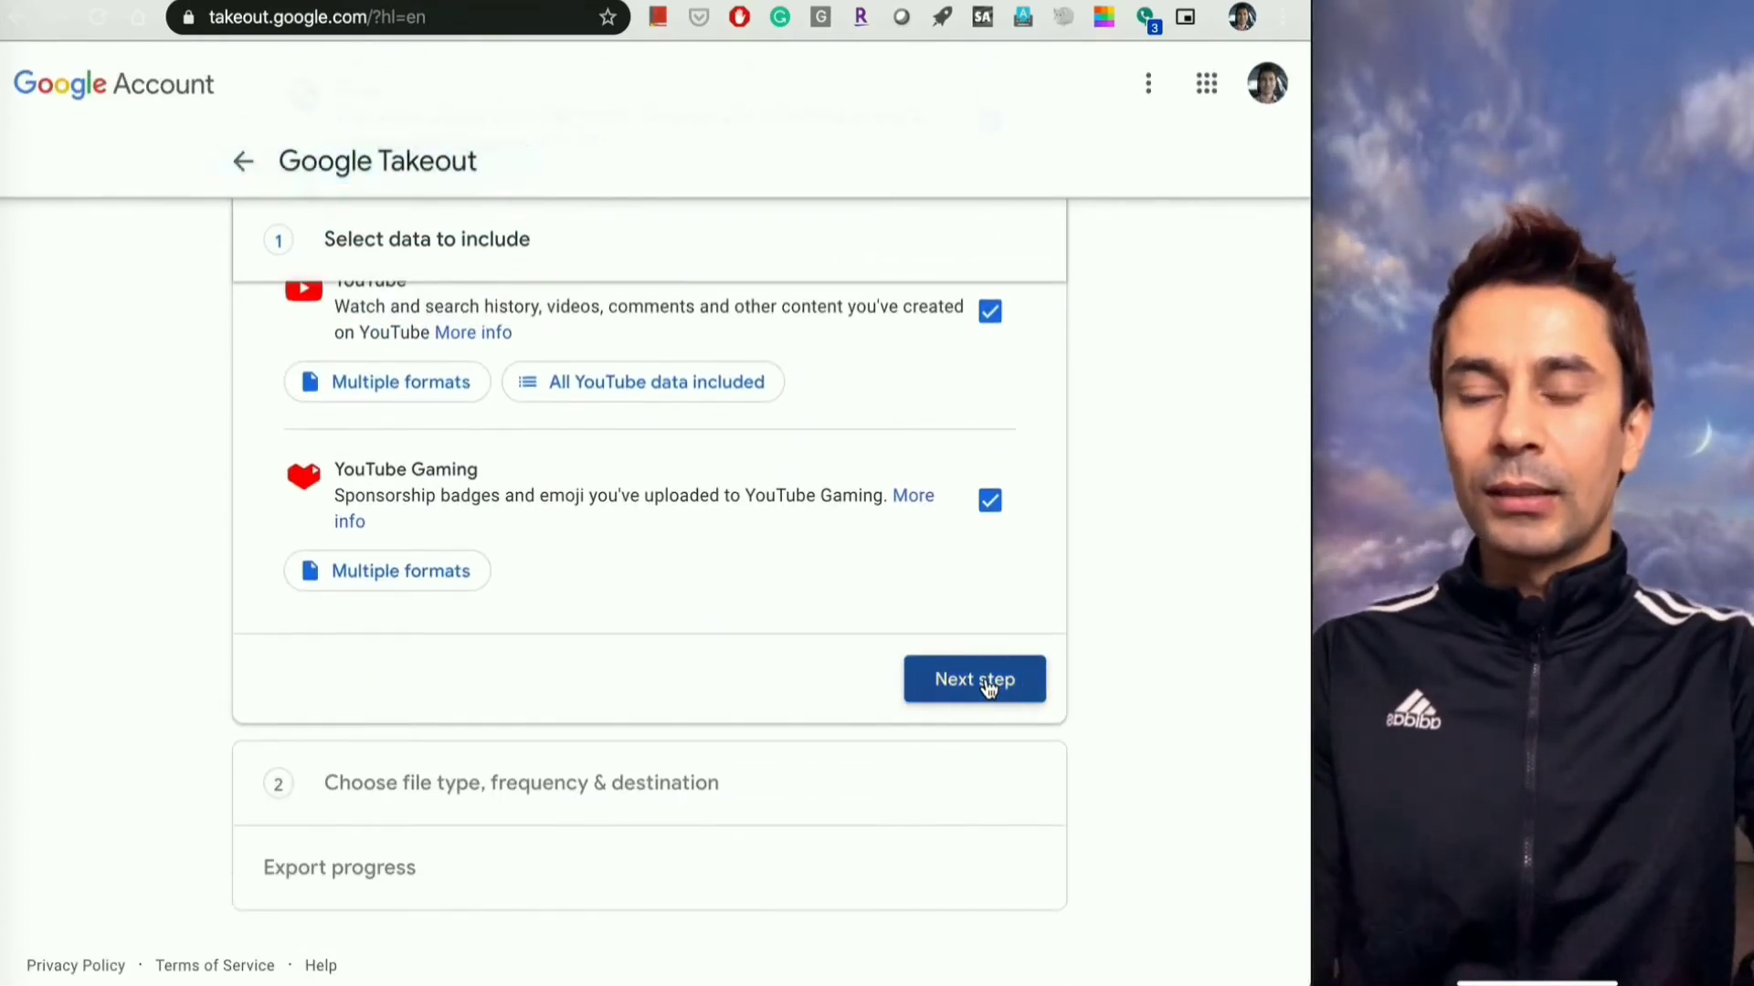
Proceed to step 2 and review delivery by email link, Export once, .zip at 2GB
{"action": "left_click", "coordinate": [972, 679]}
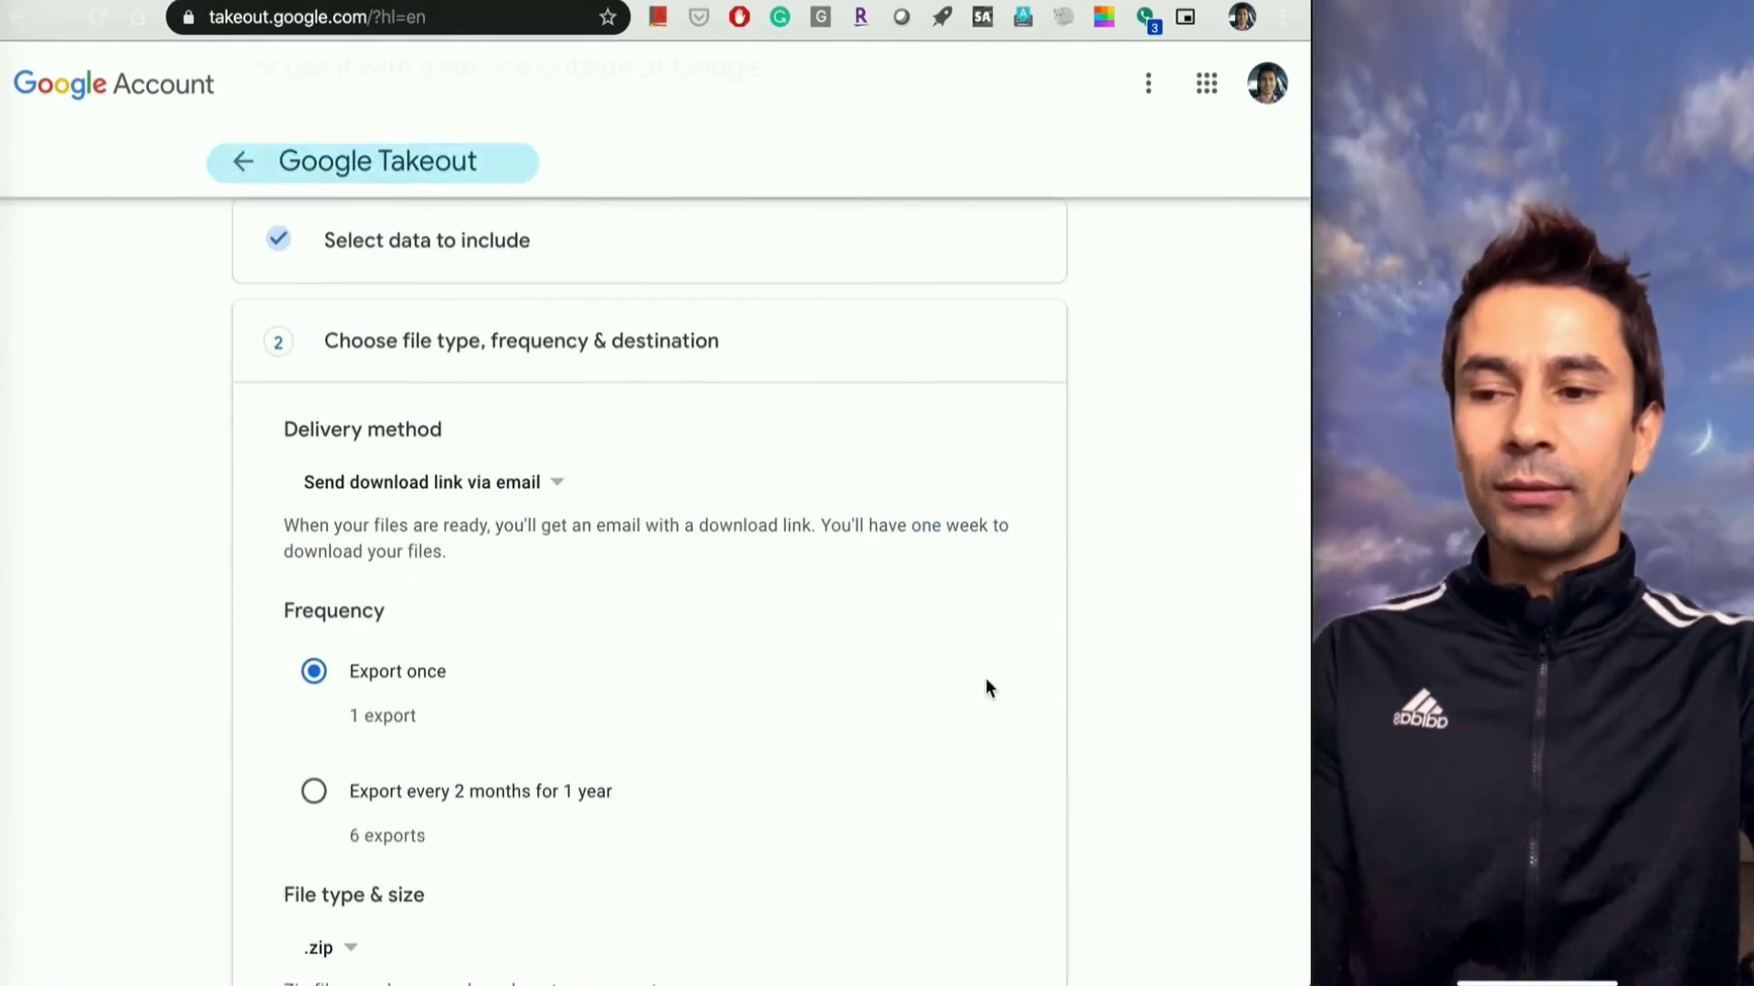
{"action": "scroll", "scroll_direction": "down", "scroll_amount": 3}
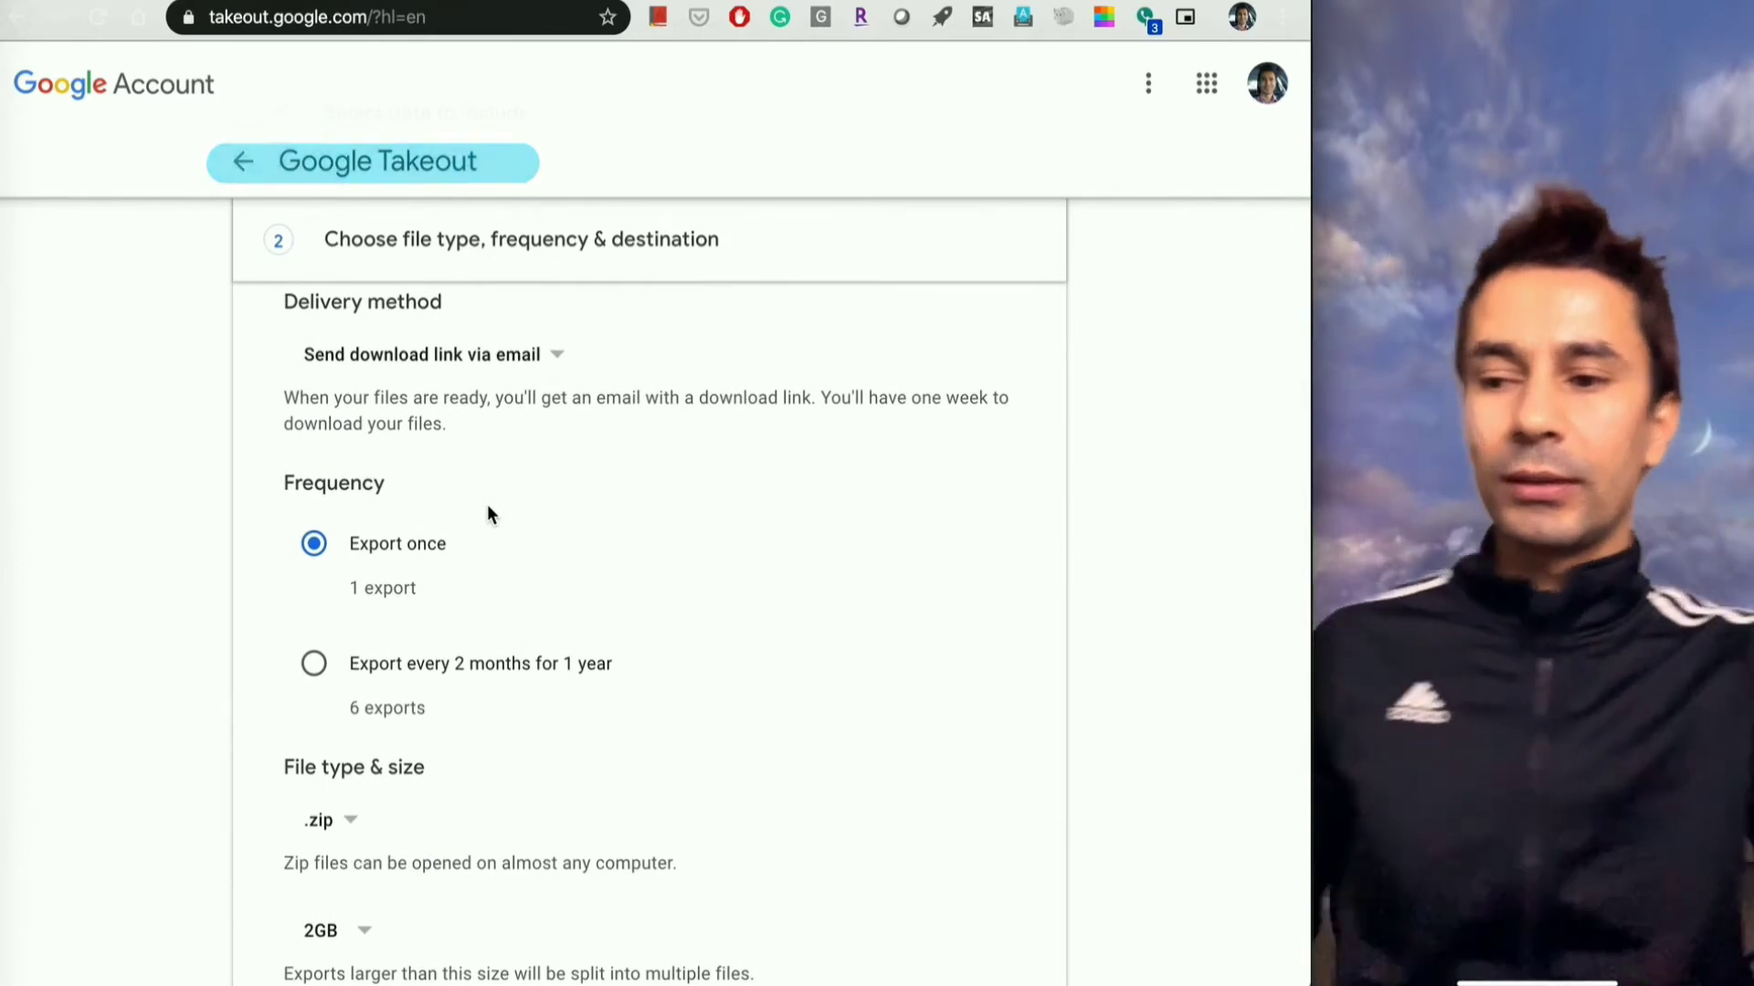
{"action": "mouse_move", "coordinate": [467, 567]}
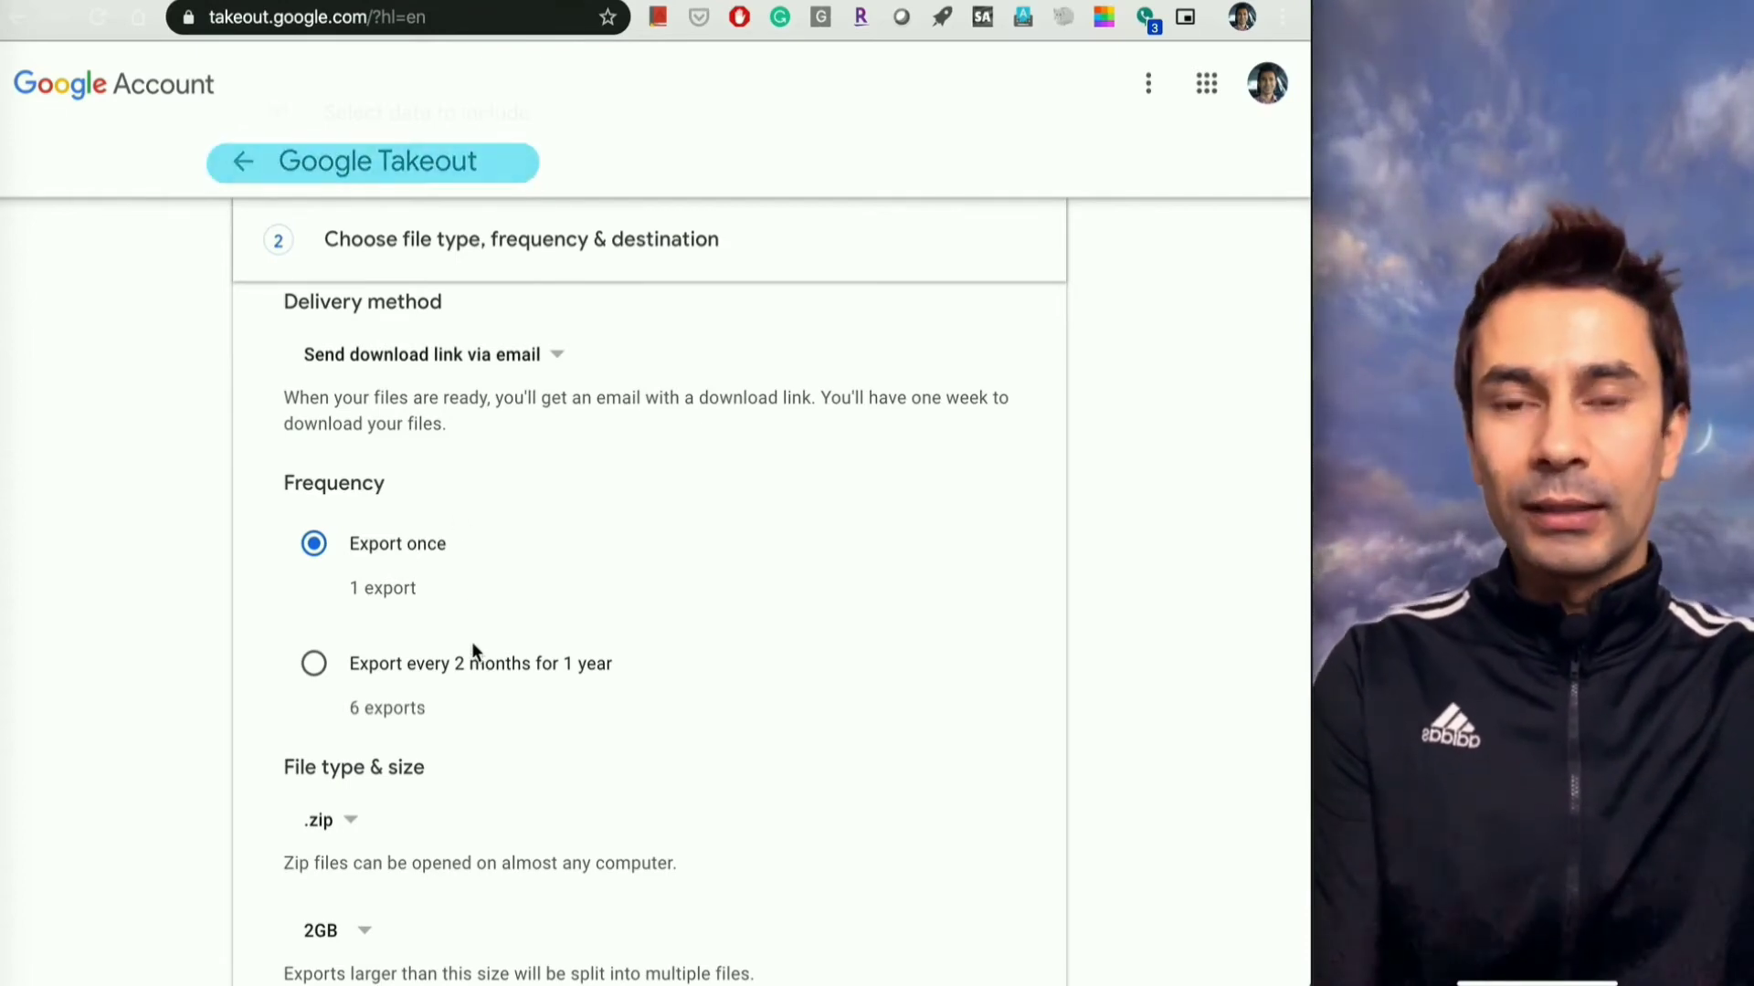
{"action": "scroll", "scroll_direction": "down", "scroll_amount": 3}
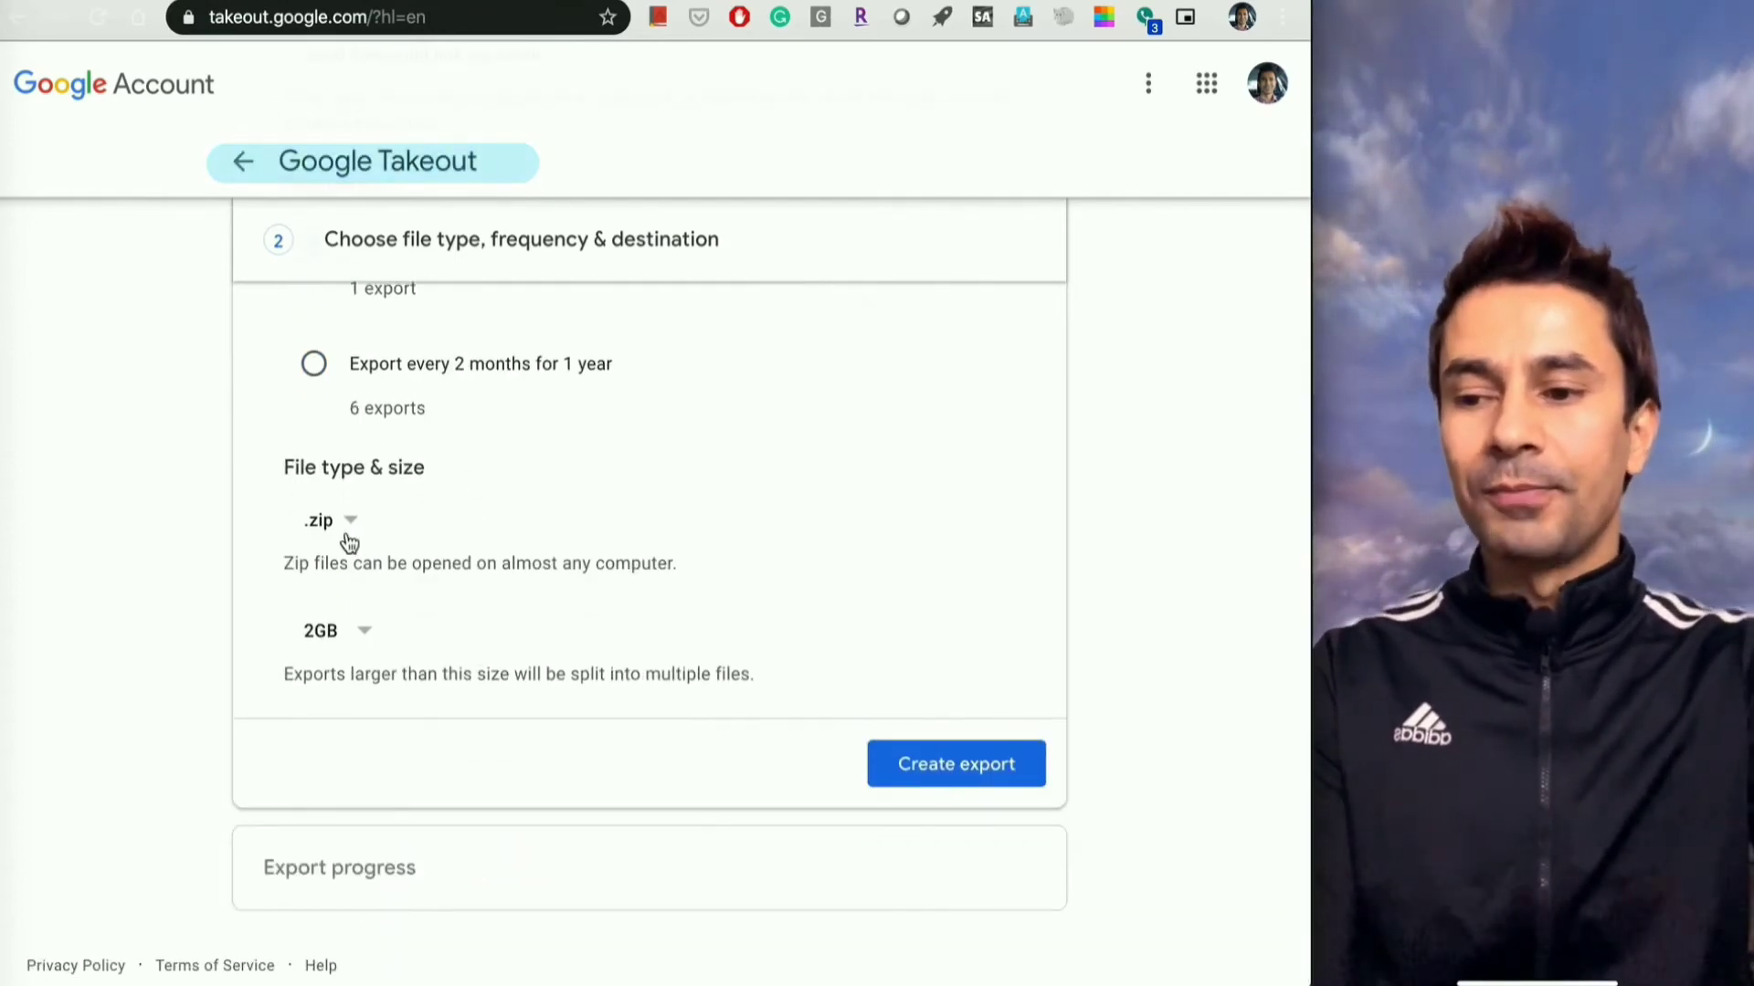
{"action": "left_click", "coordinate": [331, 521]}
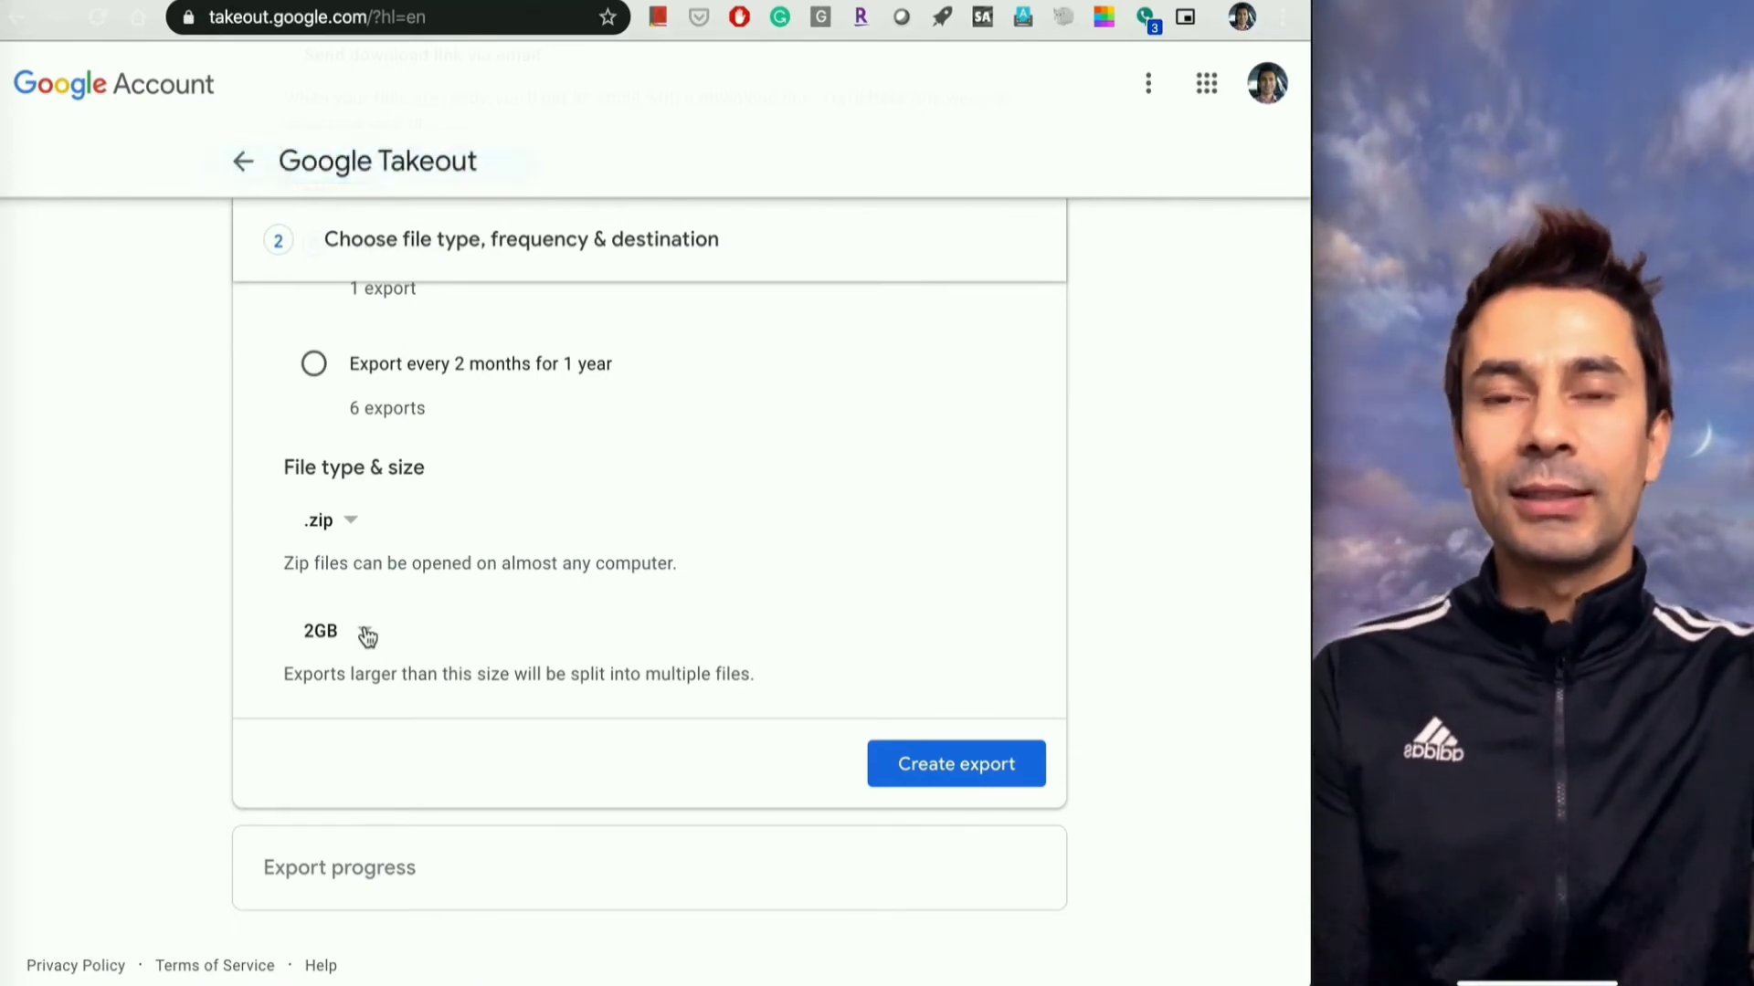
Review the 1GB–50GB archive split sizes, keep 2GB, then bring up the profile menu
{"action": "left_click", "coordinate": [321, 630]}
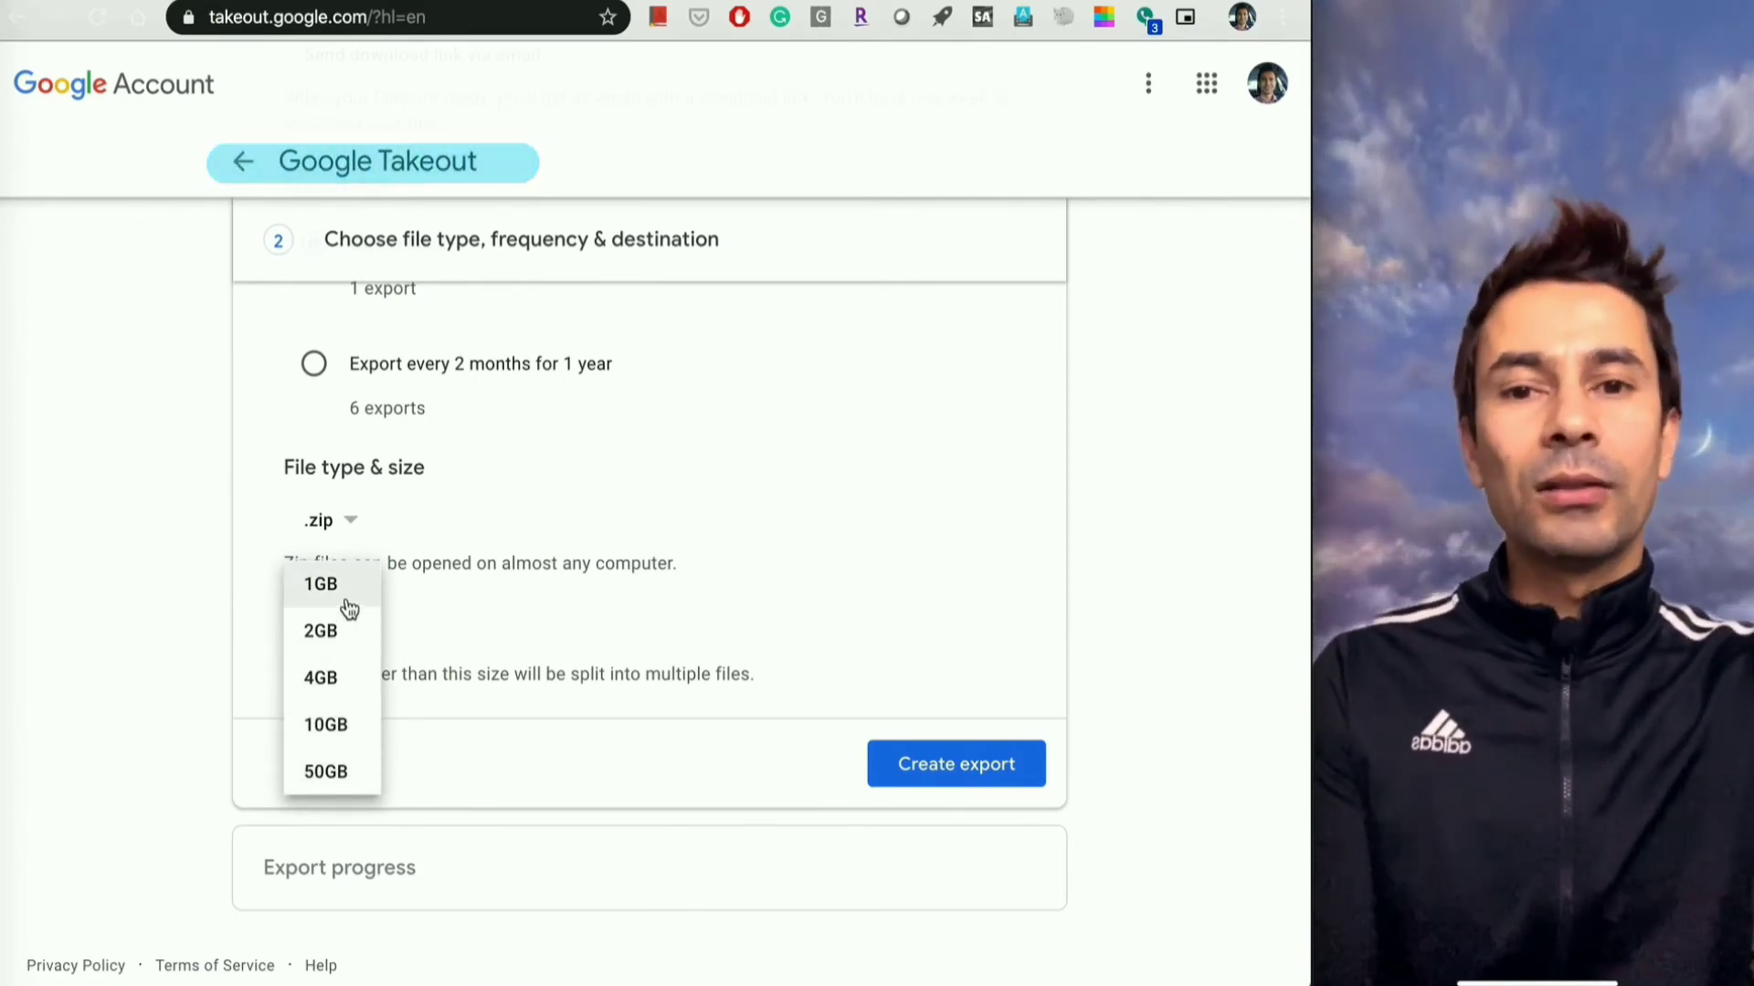
{"action": "mouse_move", "coordinate": [325, 771]}
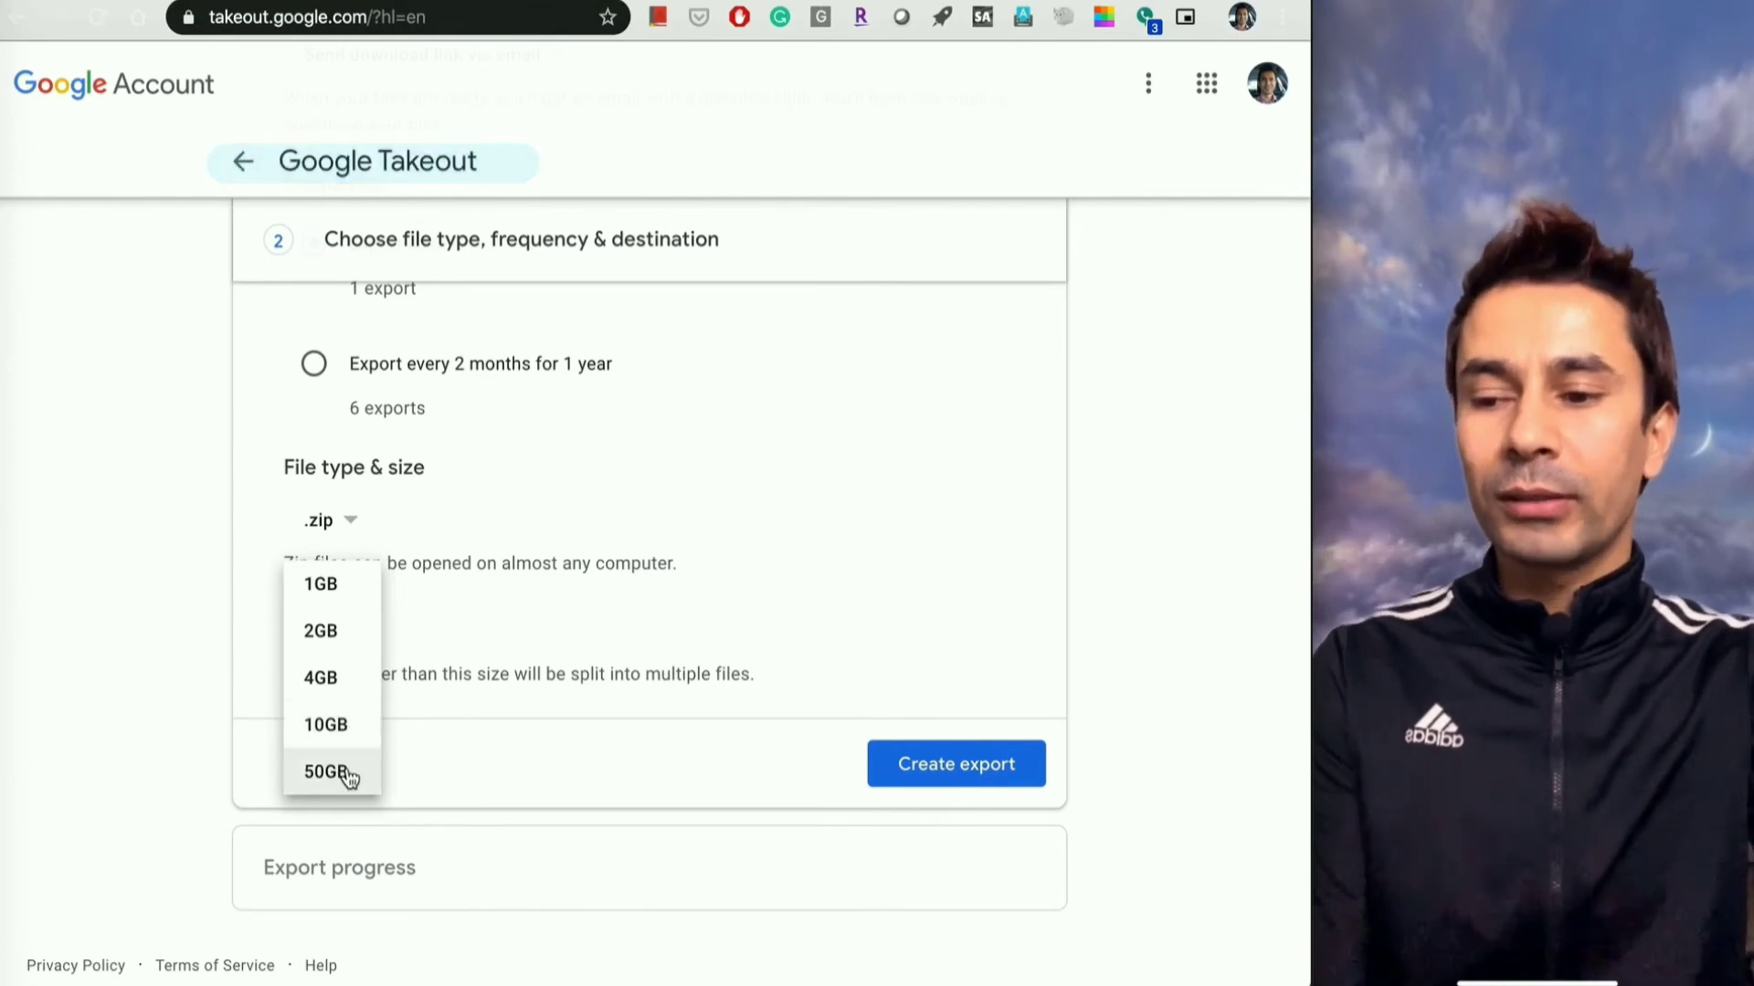
{"action": "mouse_move", "coordinate": [466, 764]}
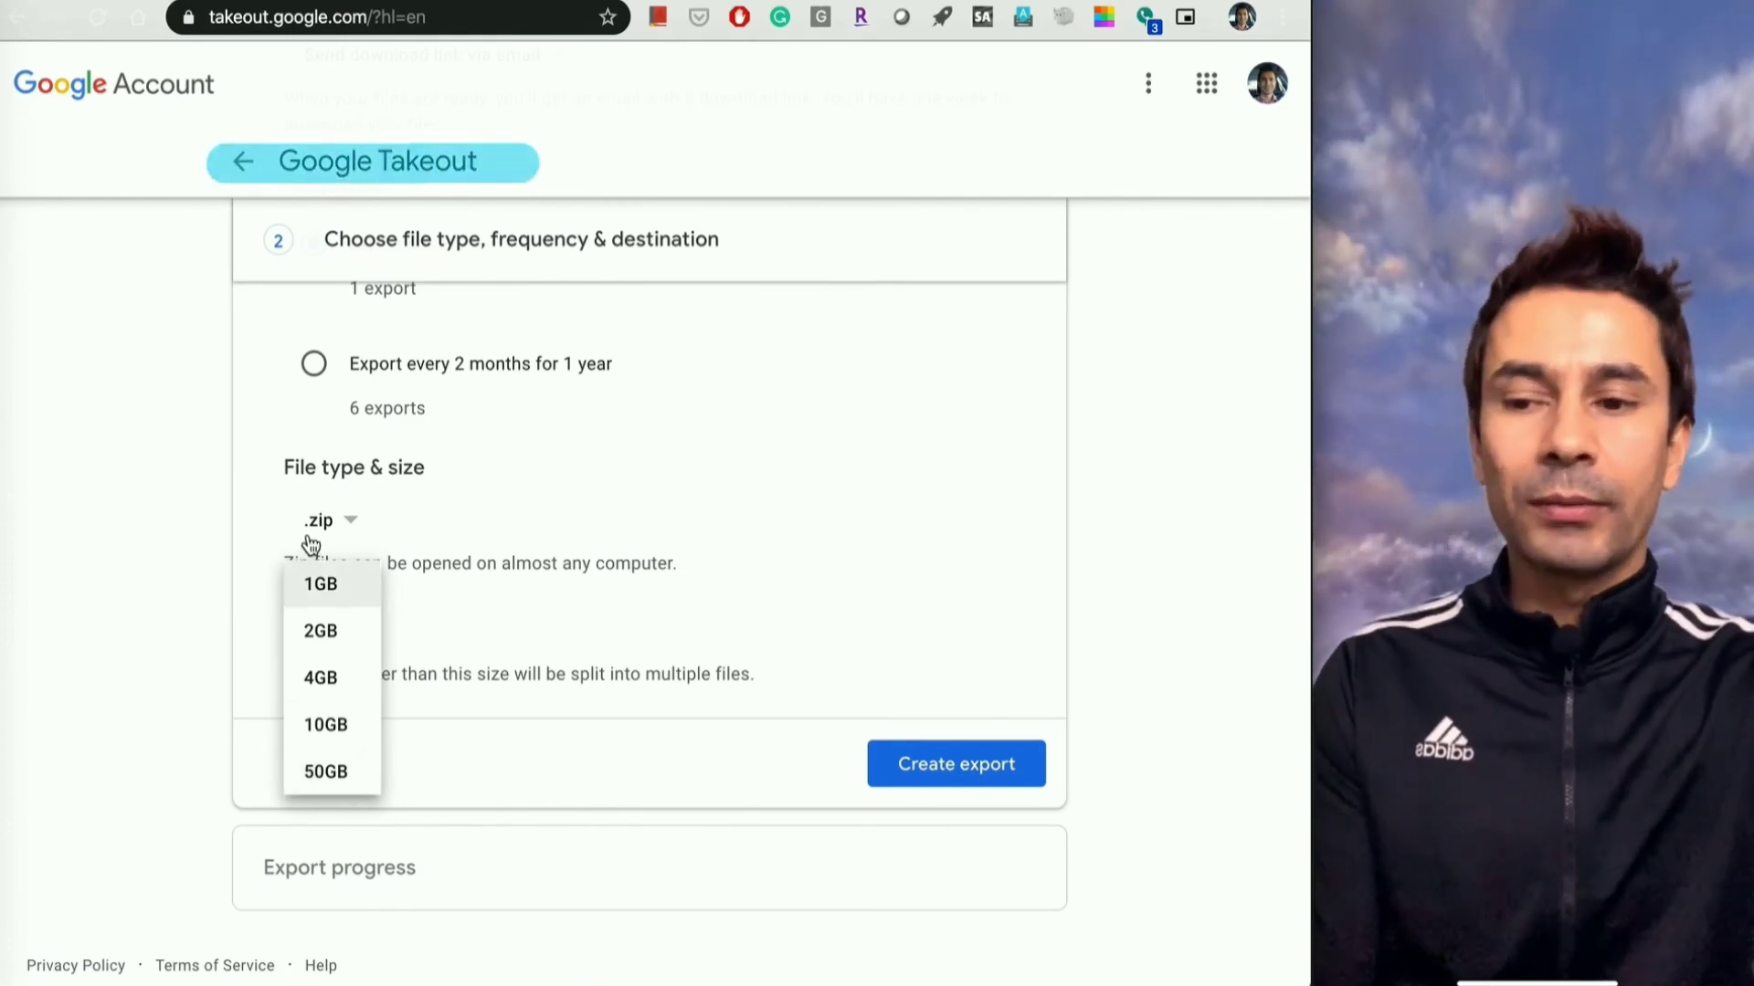
{"action": "left_click", "coordinate": [318, 630]}
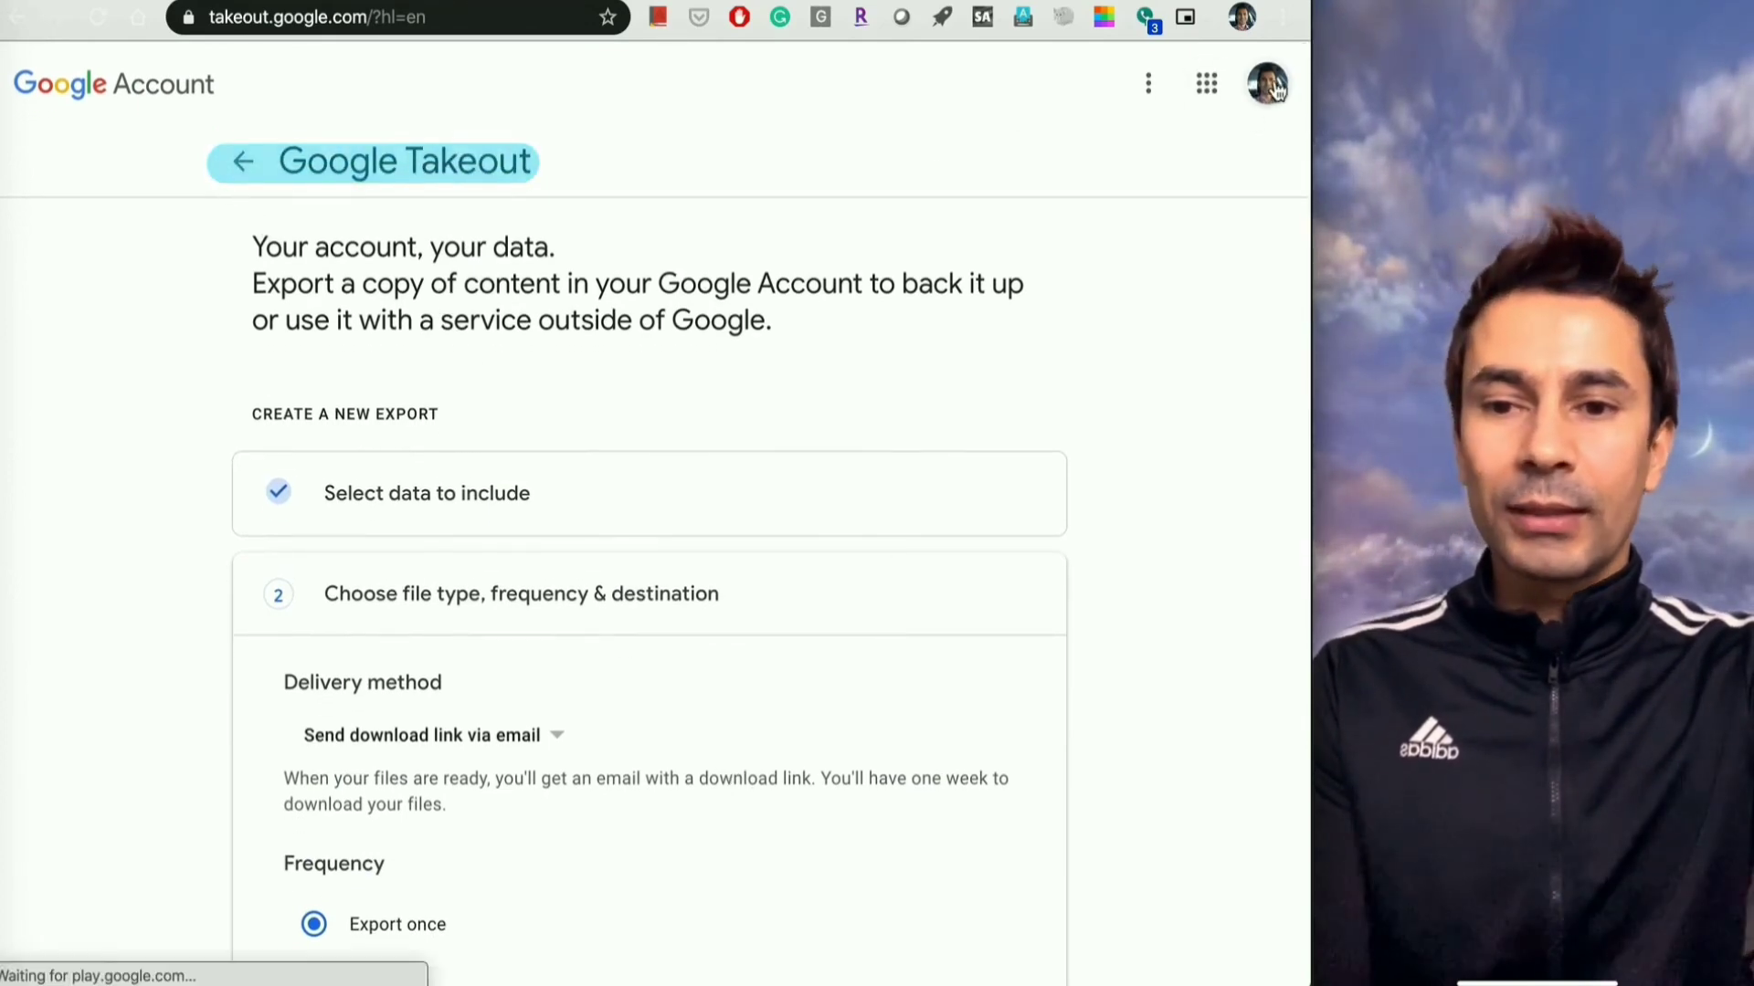
{"action": "left_click", "coordinate": [1266, 82]}
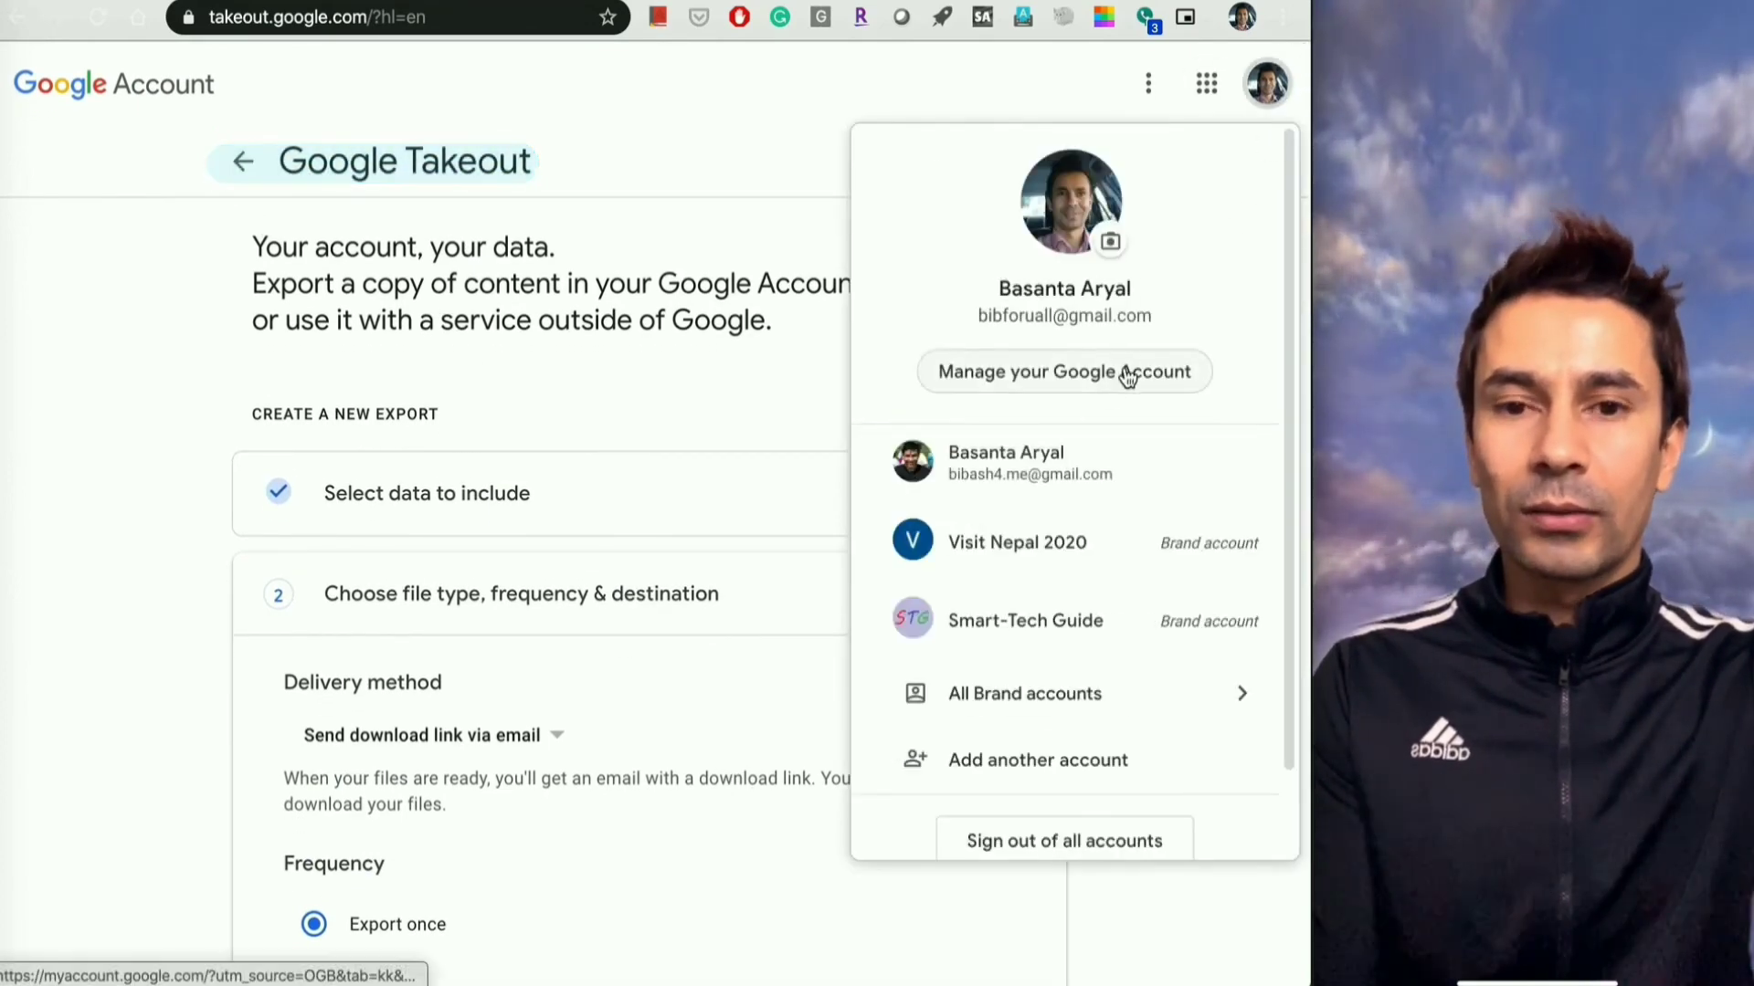